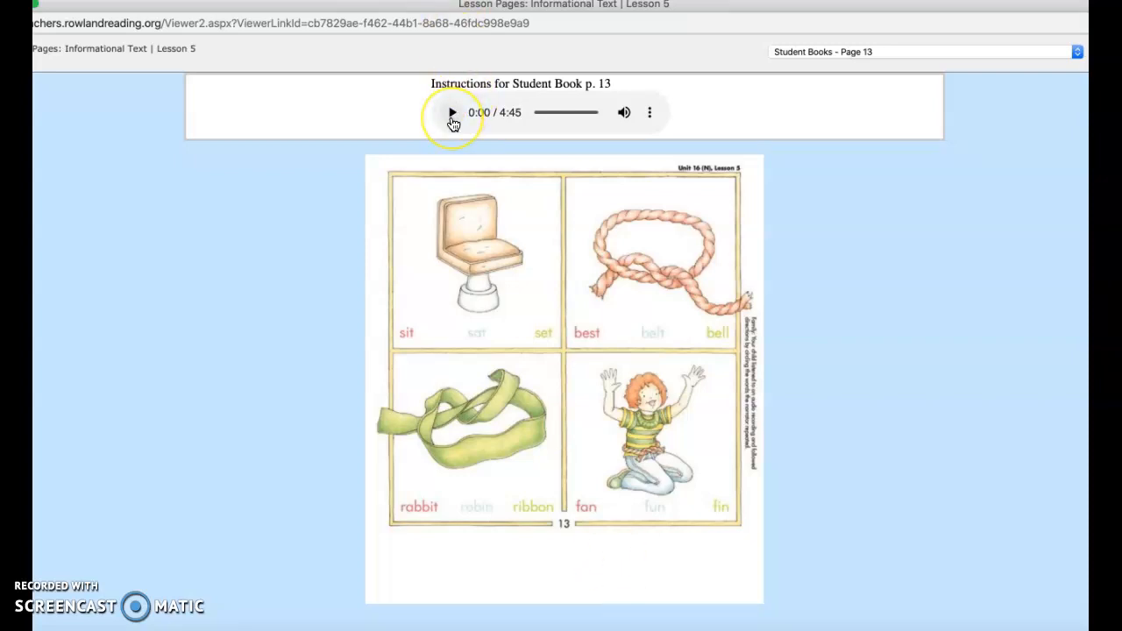
# Play the 'Instructions for Student Book p. 13' audio from the start to about 1:48
pyautogui.click(453, 112)
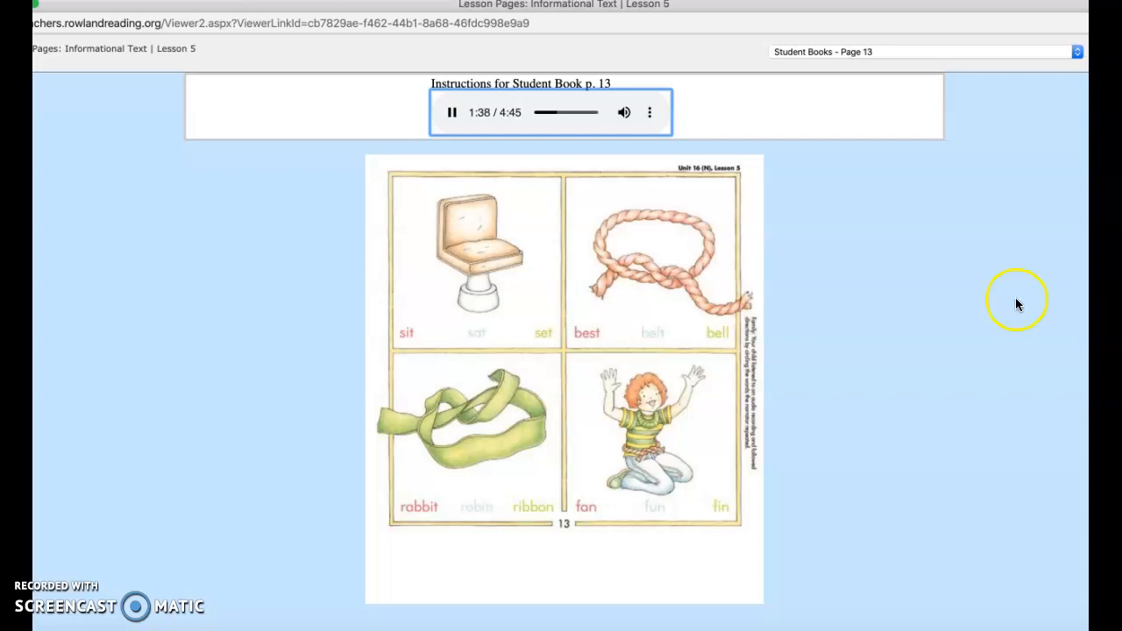
pyautogui.moveTo(537, 337)
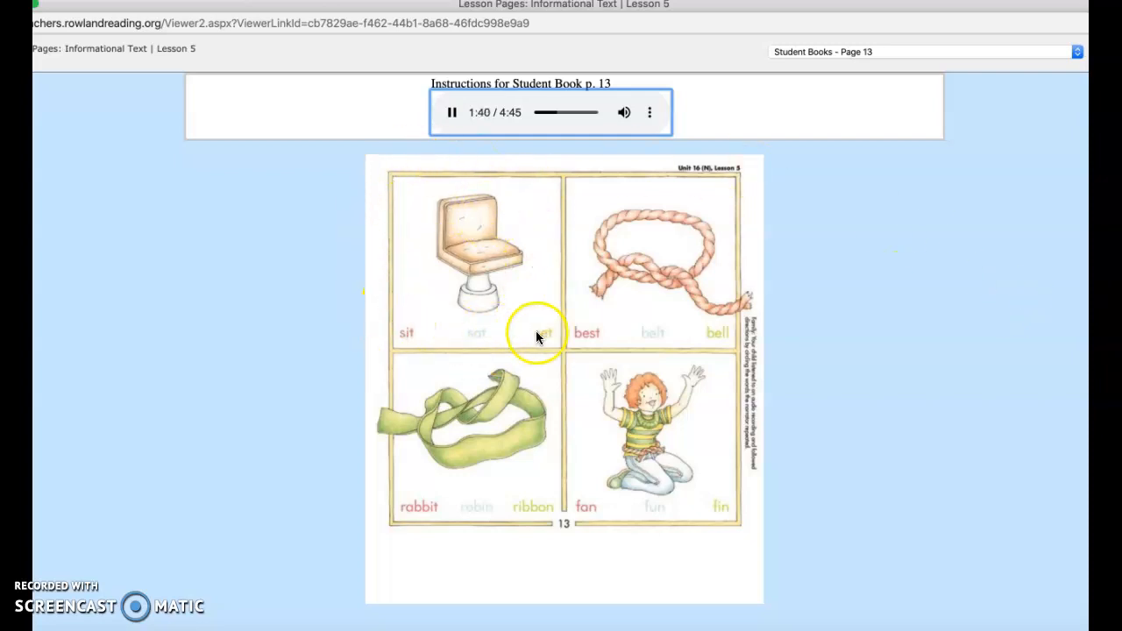
pyautogui.moveTo(403, 249)
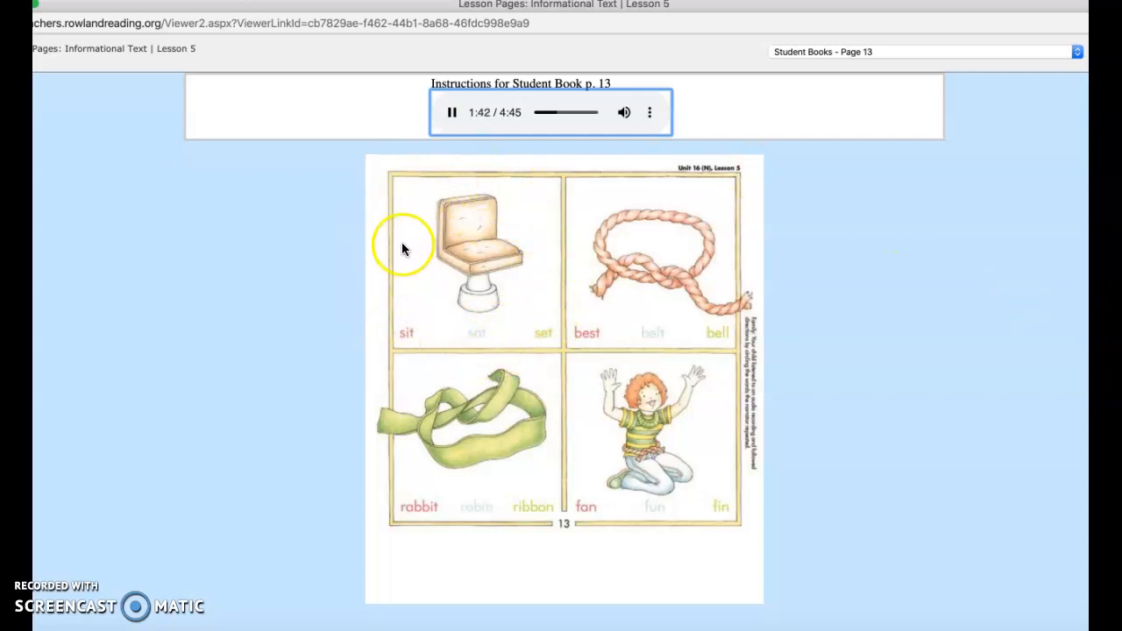
pyautogui.moveTo(465, 192)
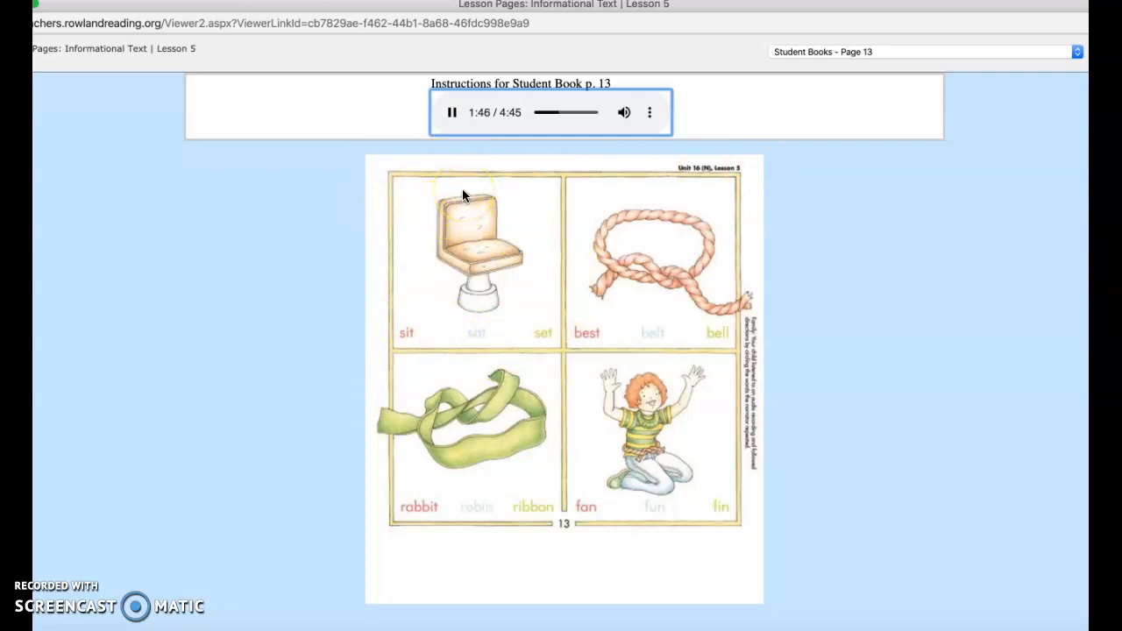
# Pause at 1:48, resume the page 13 audio, and pause again at about 2:33 of 4:45
pyautogui.click(453, 112)
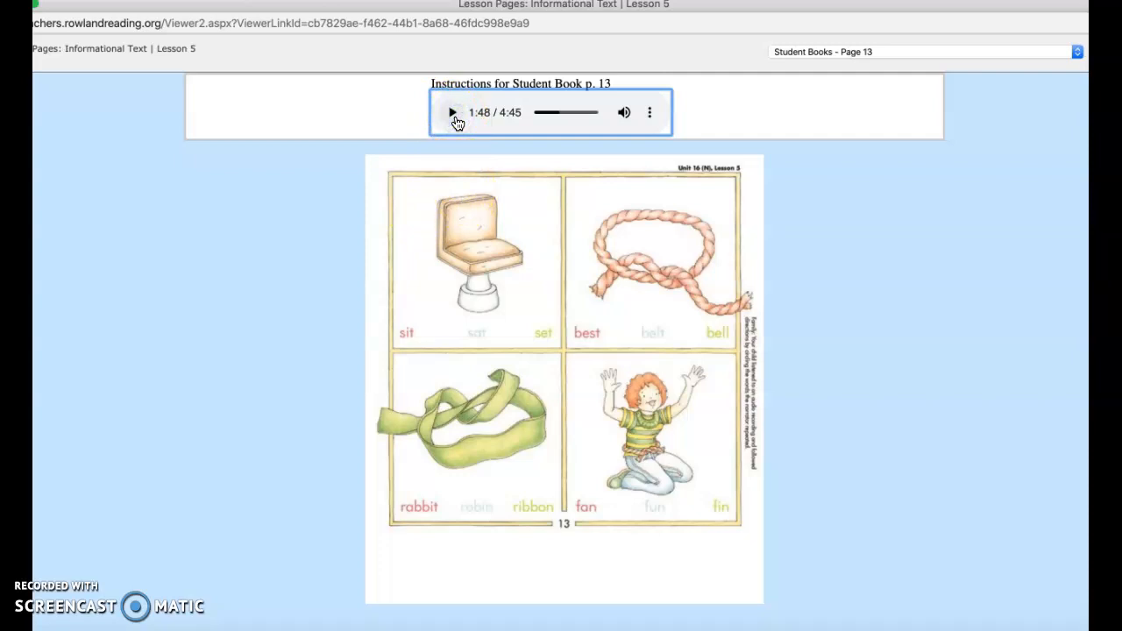
pyautogui.click(453, 112)
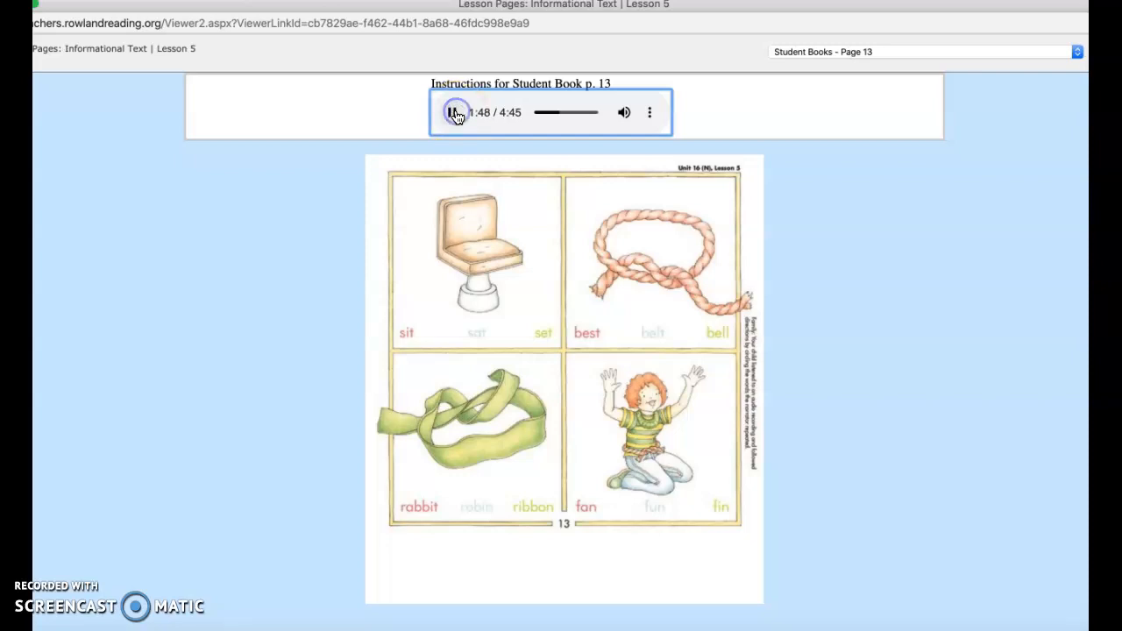
pyautogui.click(453, 113)
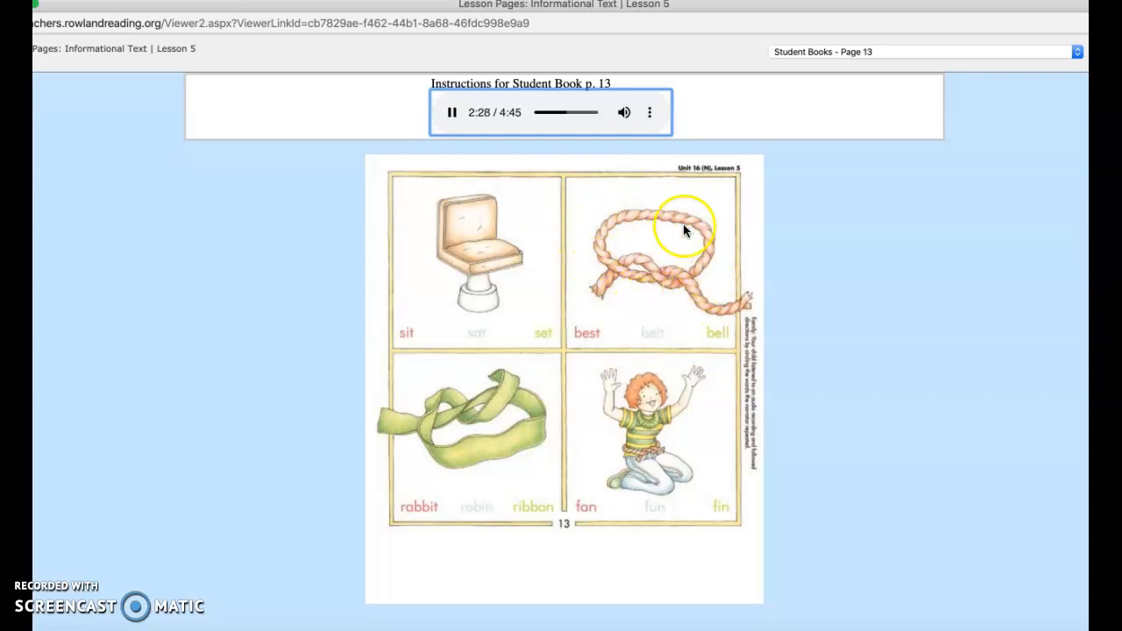
pyautogui.moveTo(695, 209)
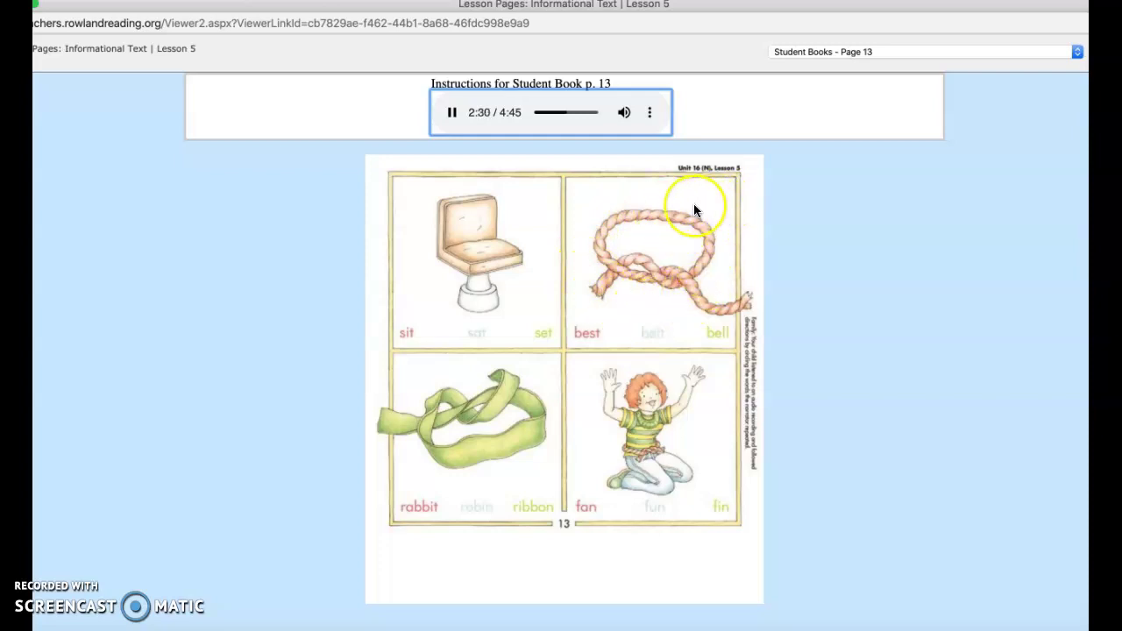
pyautogui.moveTo(530, 179)
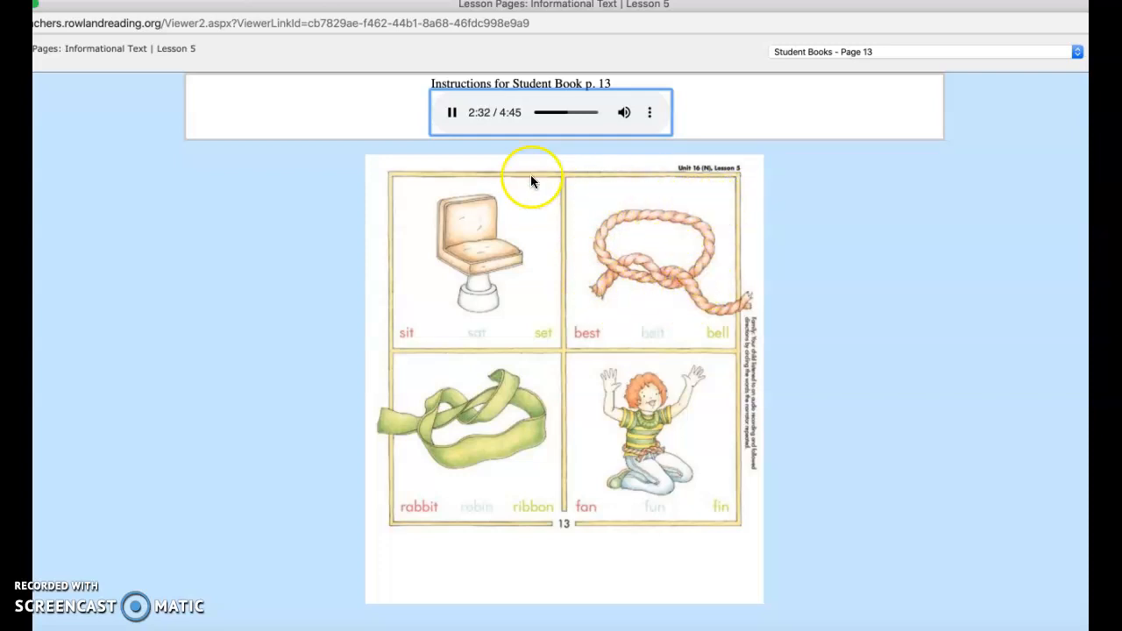
pyautogui.click(452, 113)
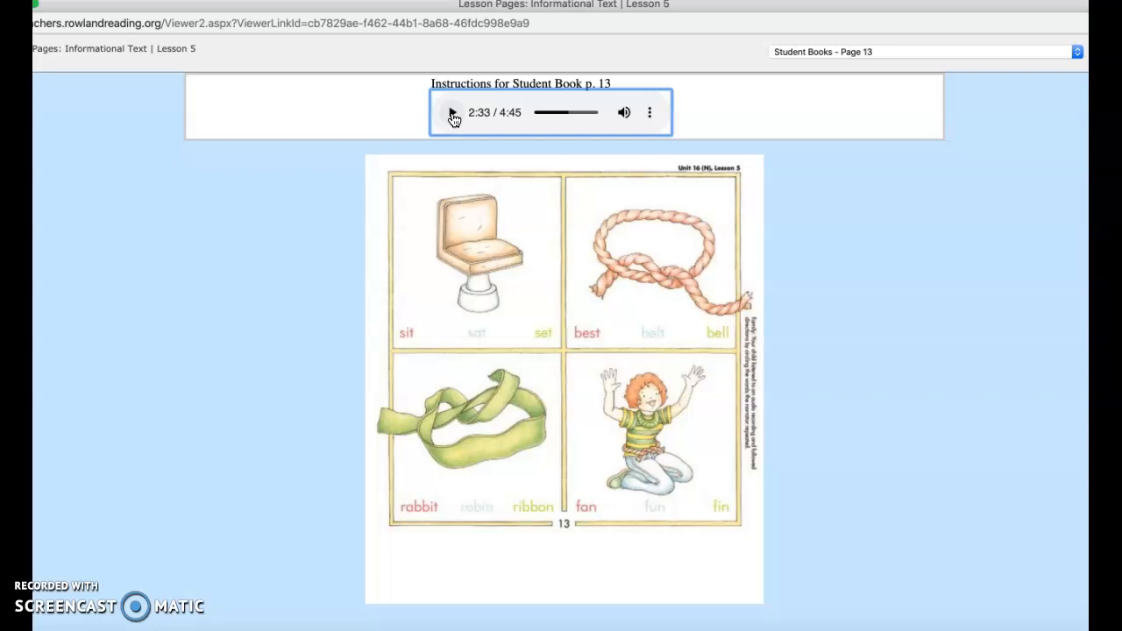
# Resume the page 13 audio from 2:33 and pause it at about 3:17
pyautogui.click(452, 112)
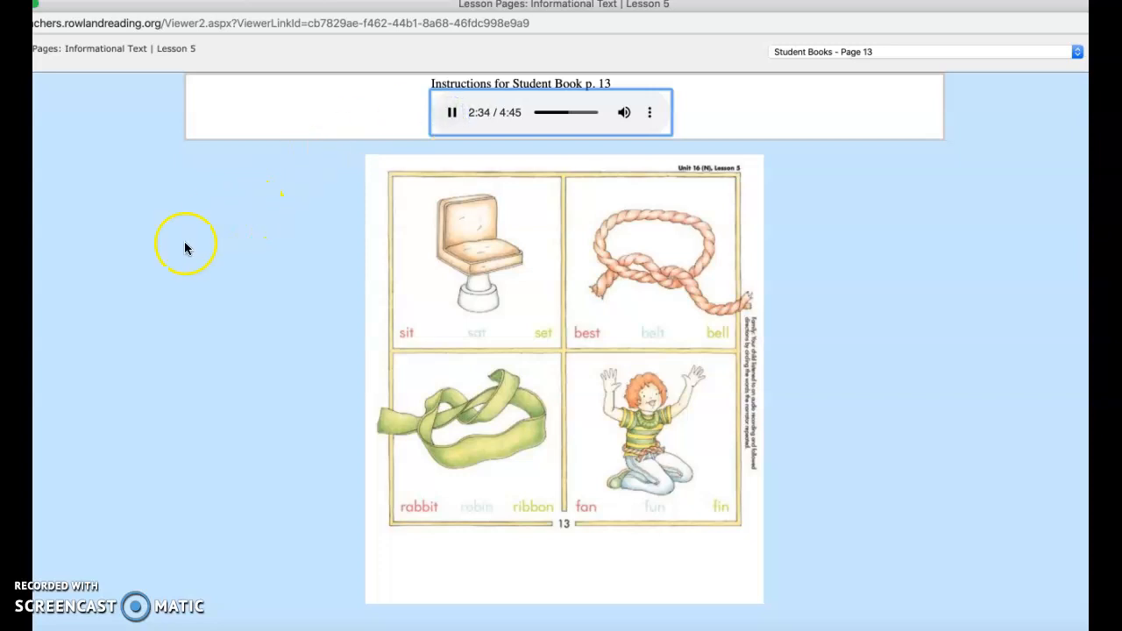
pyautogui.moveTo(126, 470)
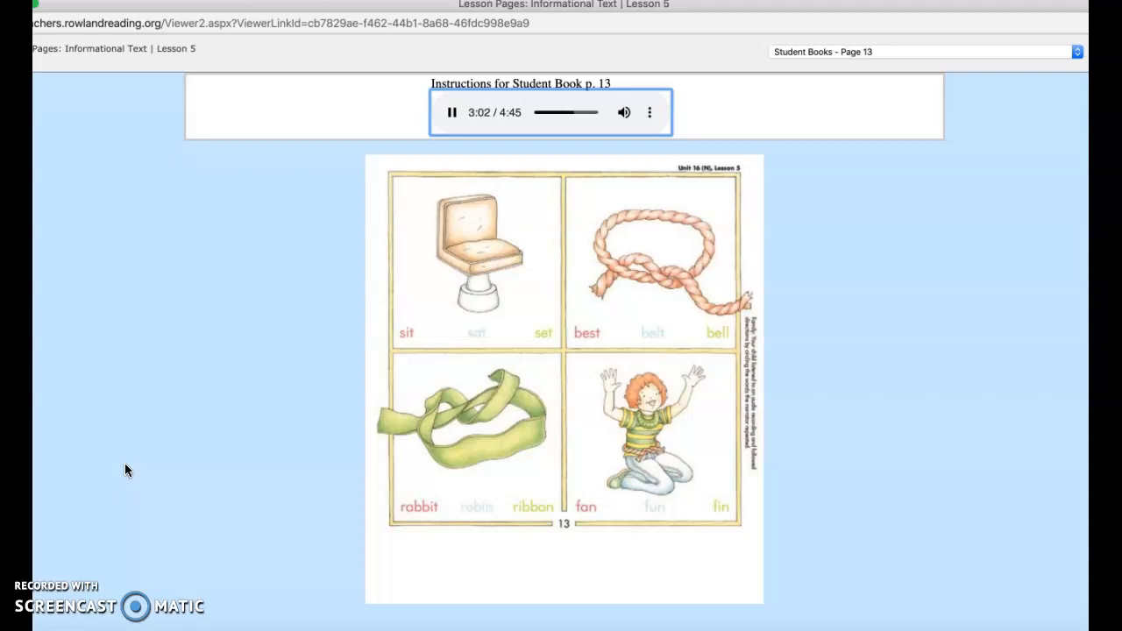
pyautogui.moveTo(516, 435)
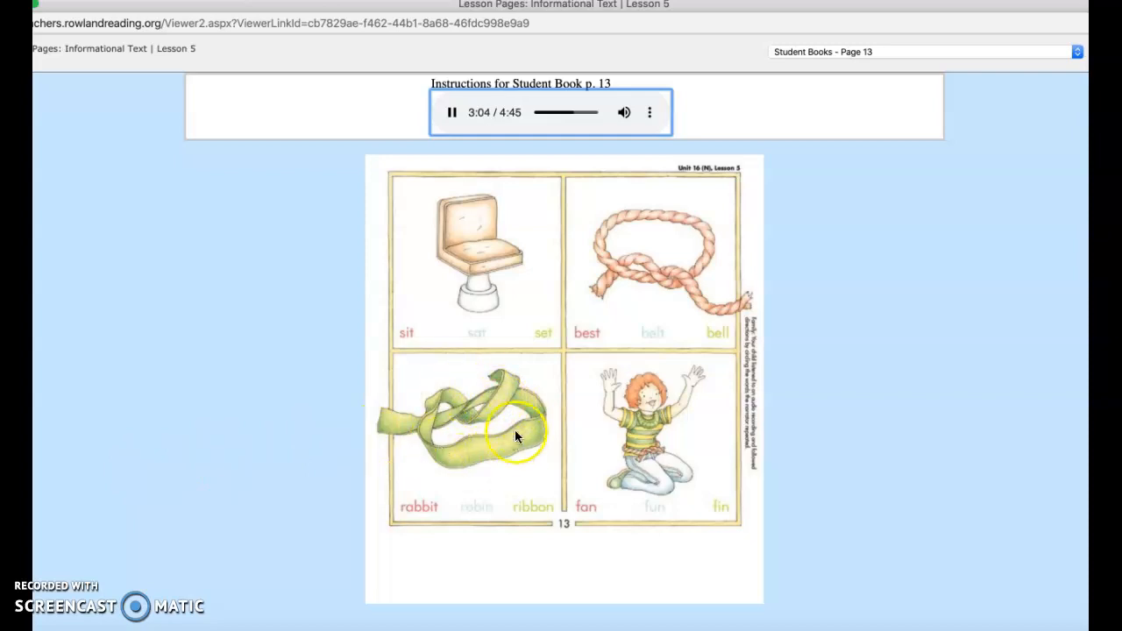
pyautogui.moveTo(471, 390)
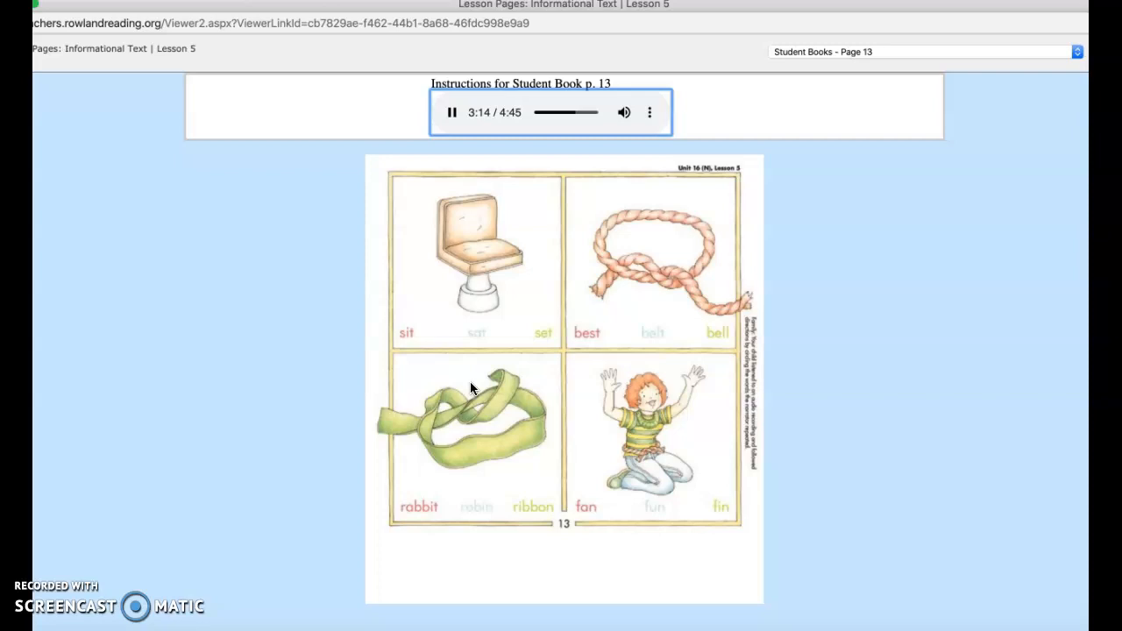
pyautogui.moveTo(463, 142)
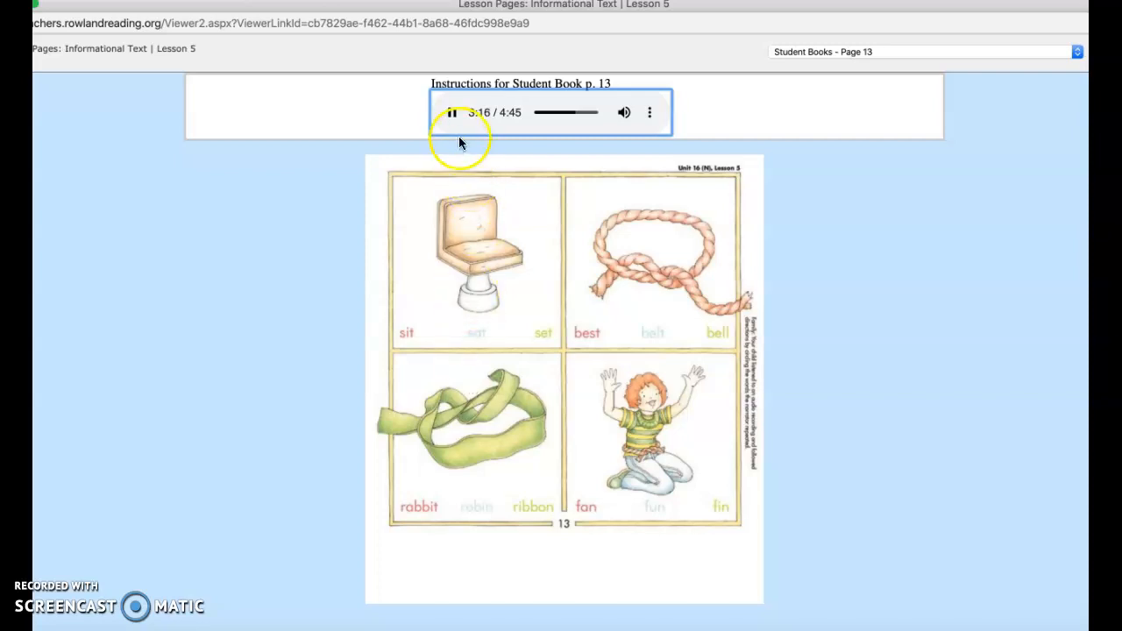
pyautogui.click(452, 113)
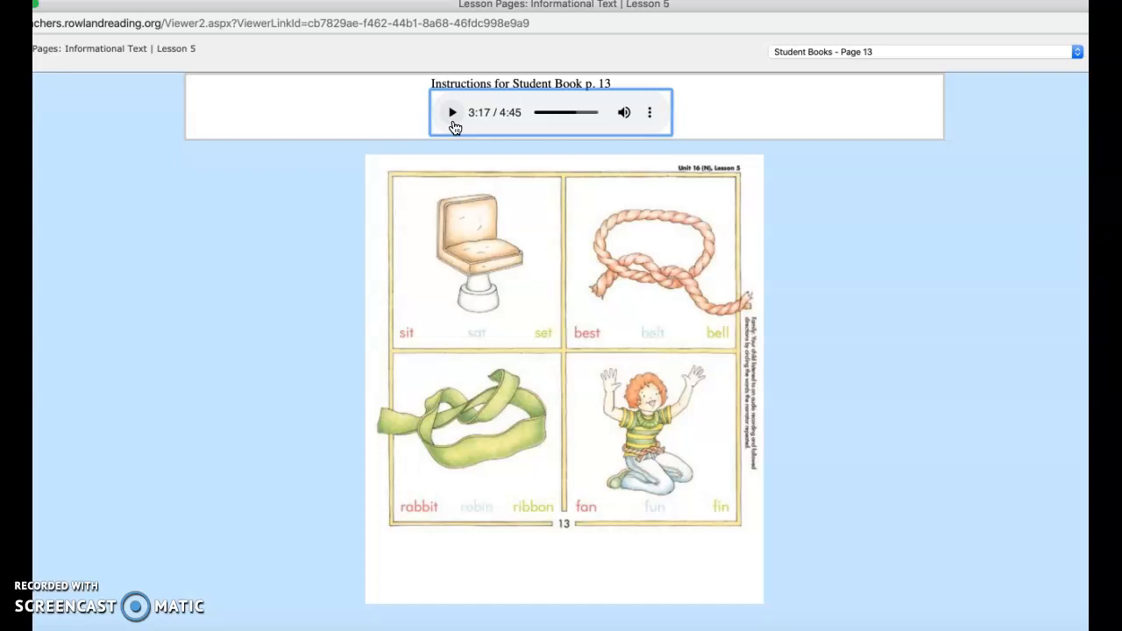
# Resume the page 13 audio from 3:17, pause briefly at 4:14, then let it continue
pyautogui.click(452, 112)
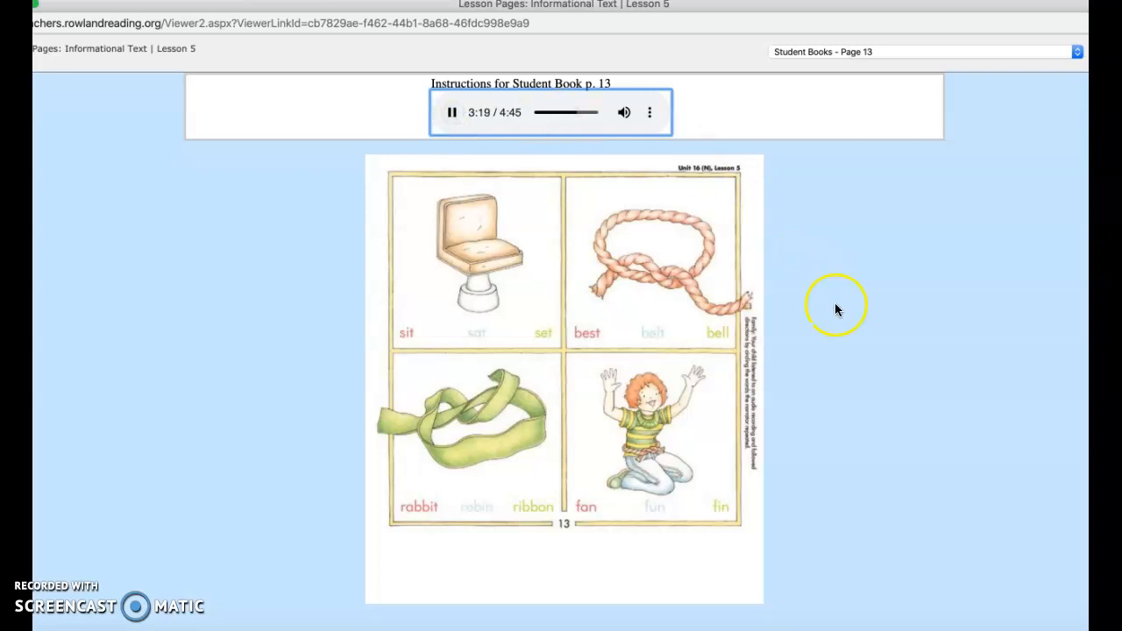
pyautogui.moveTo(842, 344)
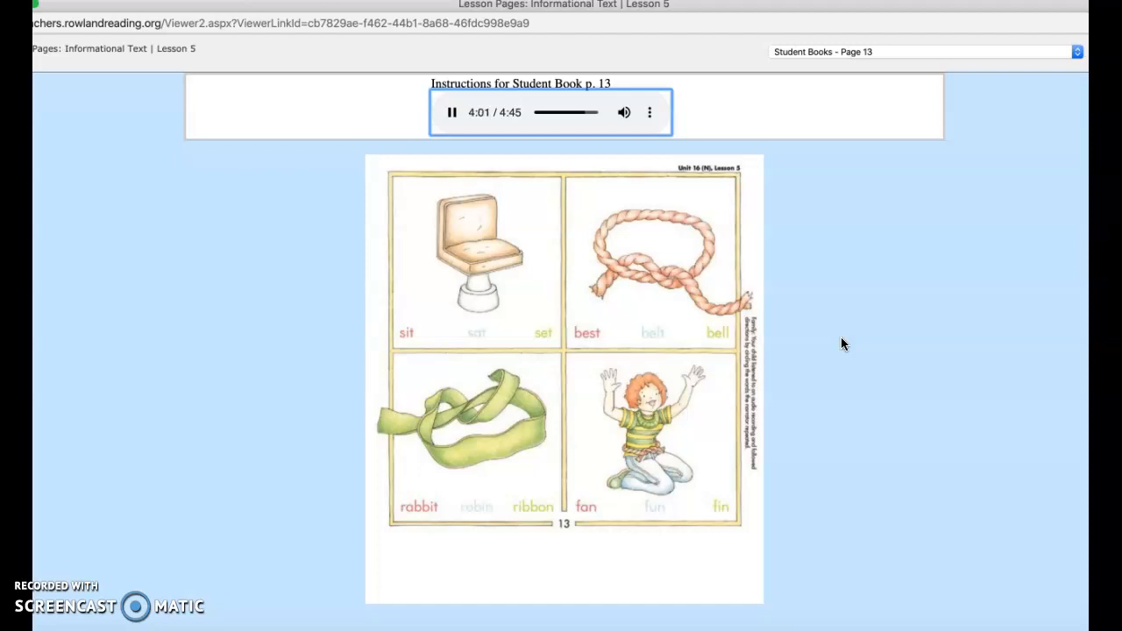
pyautogui.moveTo(793, 347)
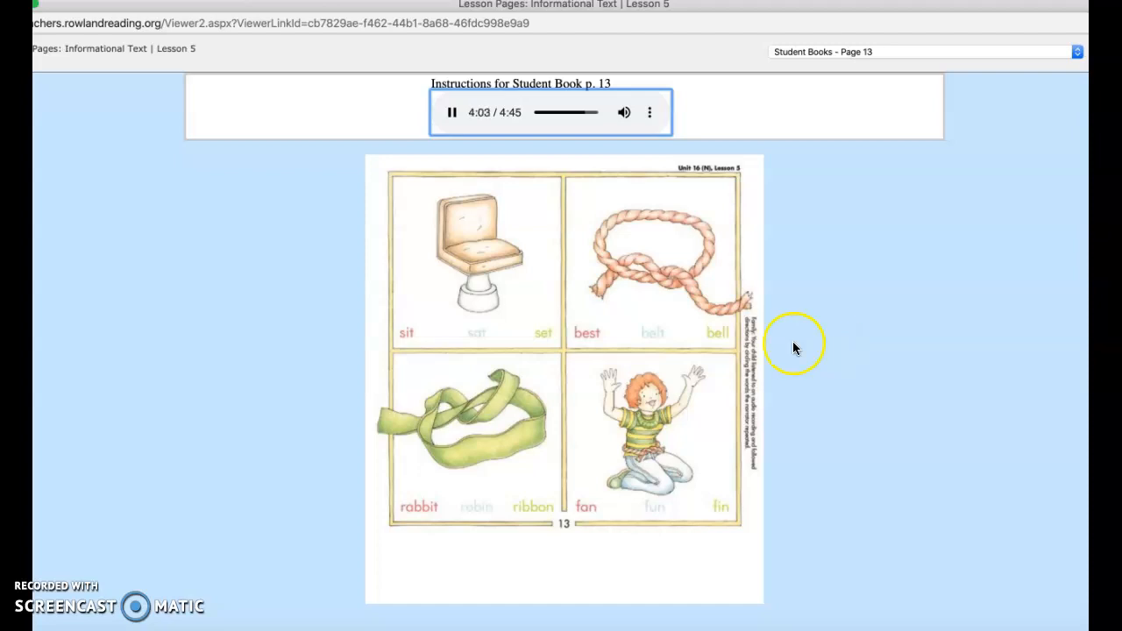
pyautogui.moveTo(726, 428)
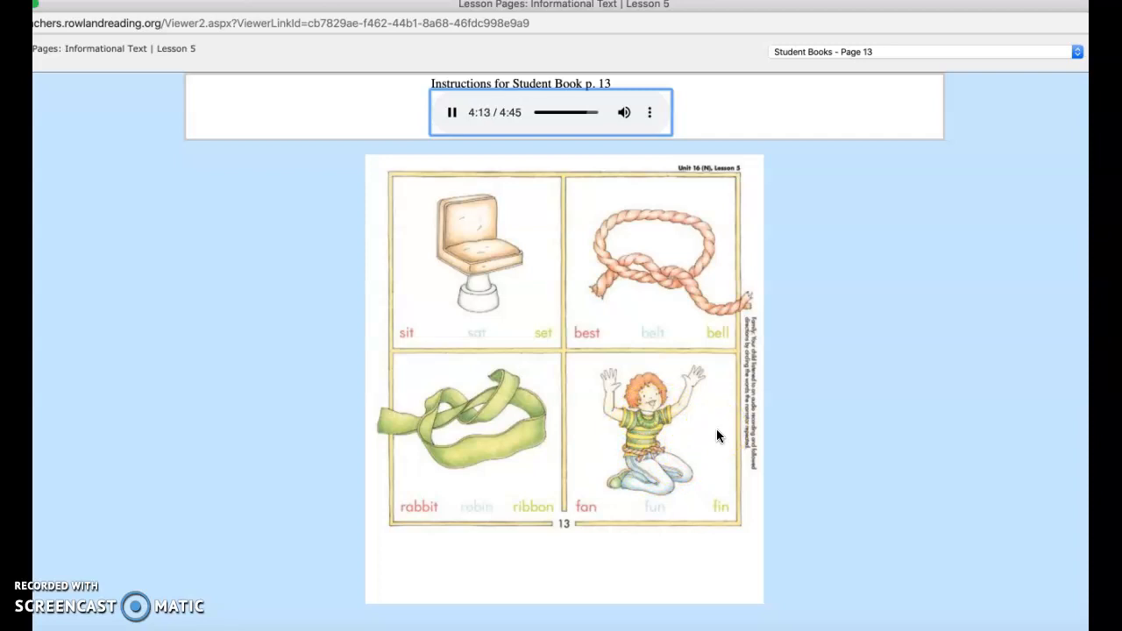
pyautogui.click(452, 112)
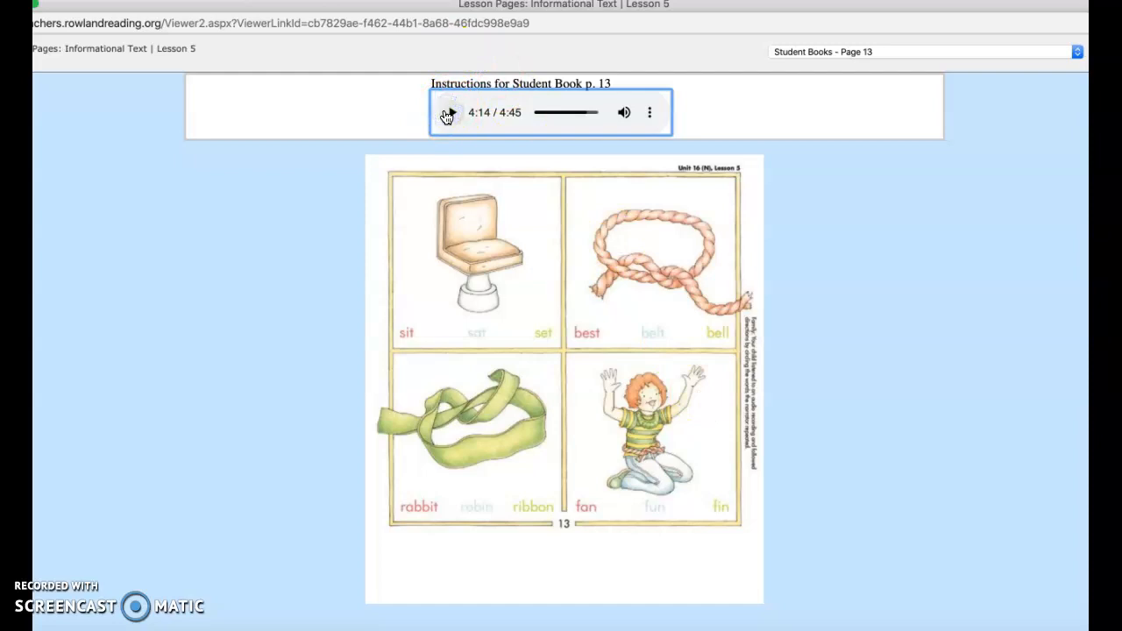
pyautogui.click(449, 112)
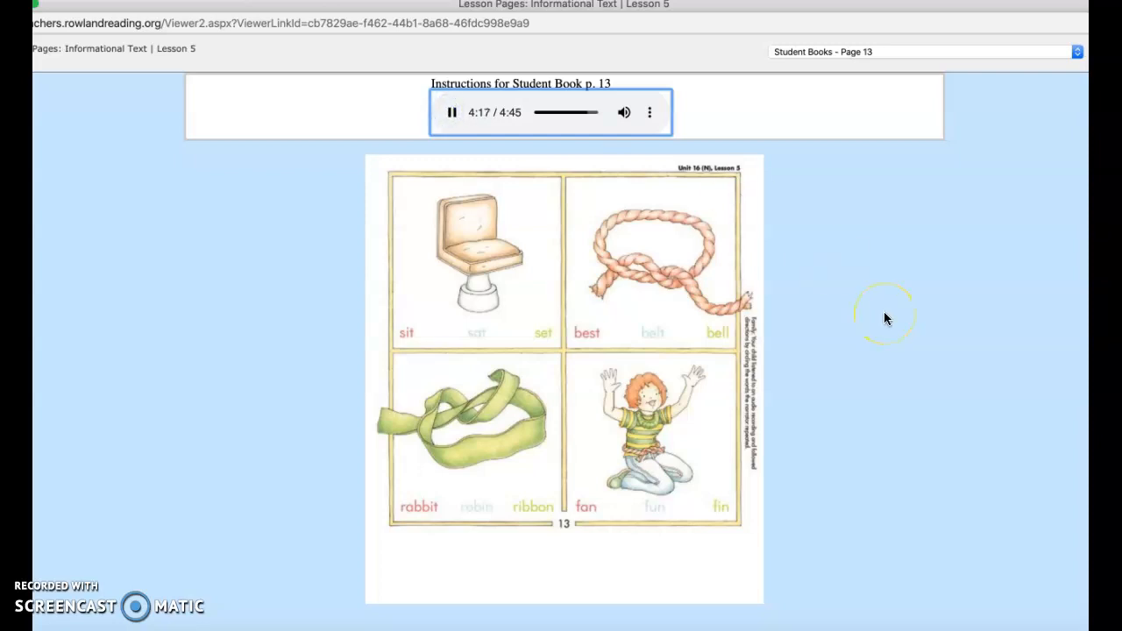
pyautogui.moveTo(814, 279)
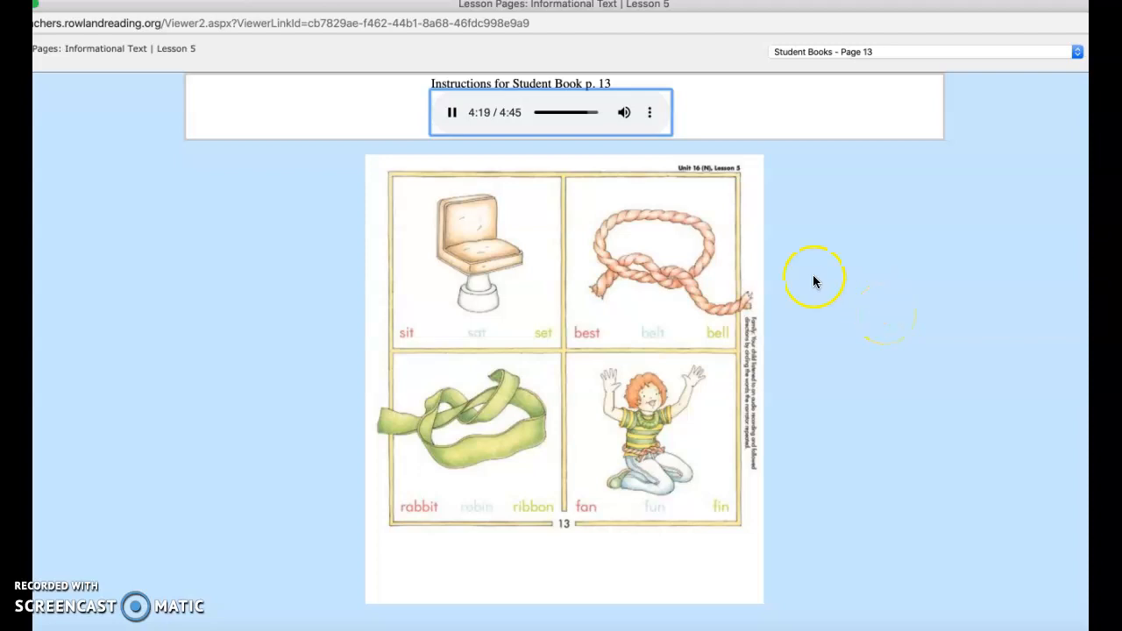
pyautogui.moveTo(421, 351)
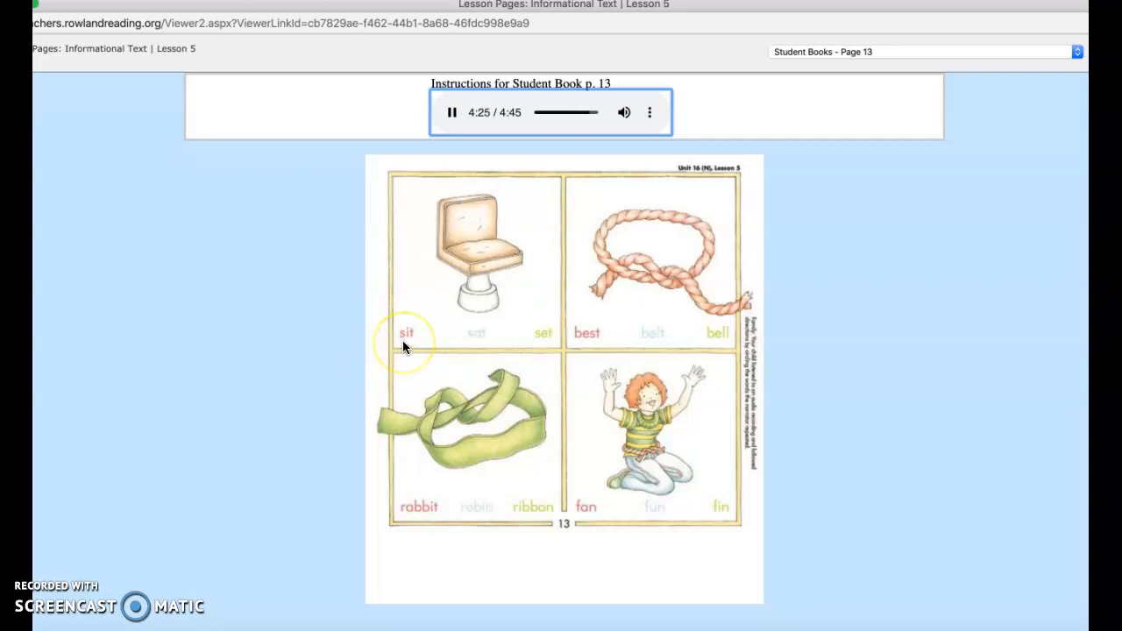
pyautogui.moveTo(596, 342)
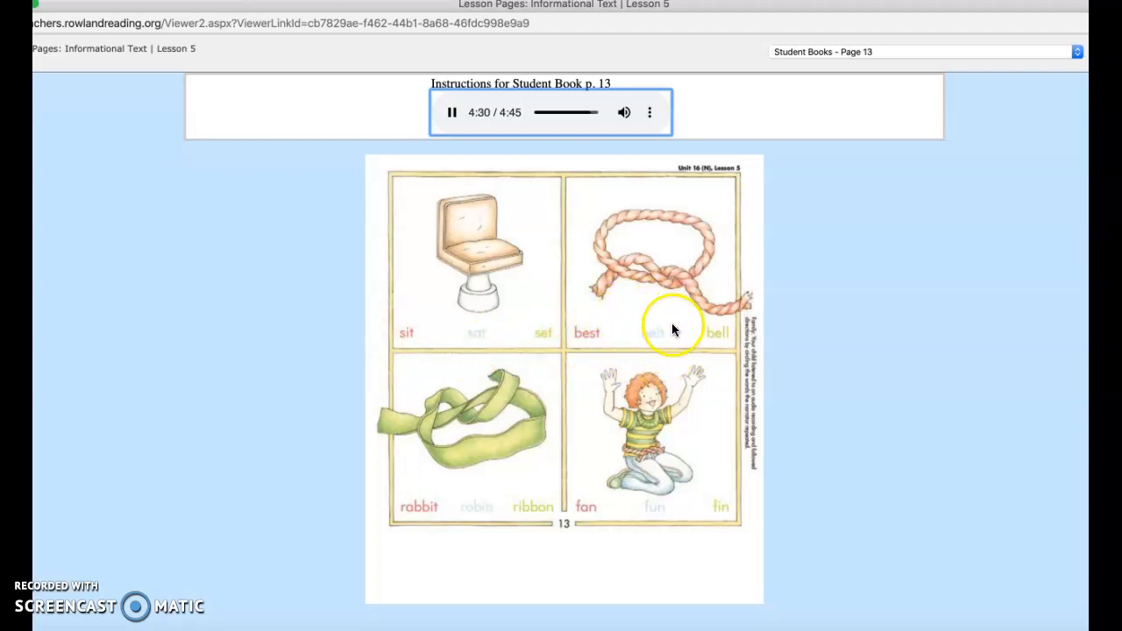
pyautogui.moveTo(543, 488)
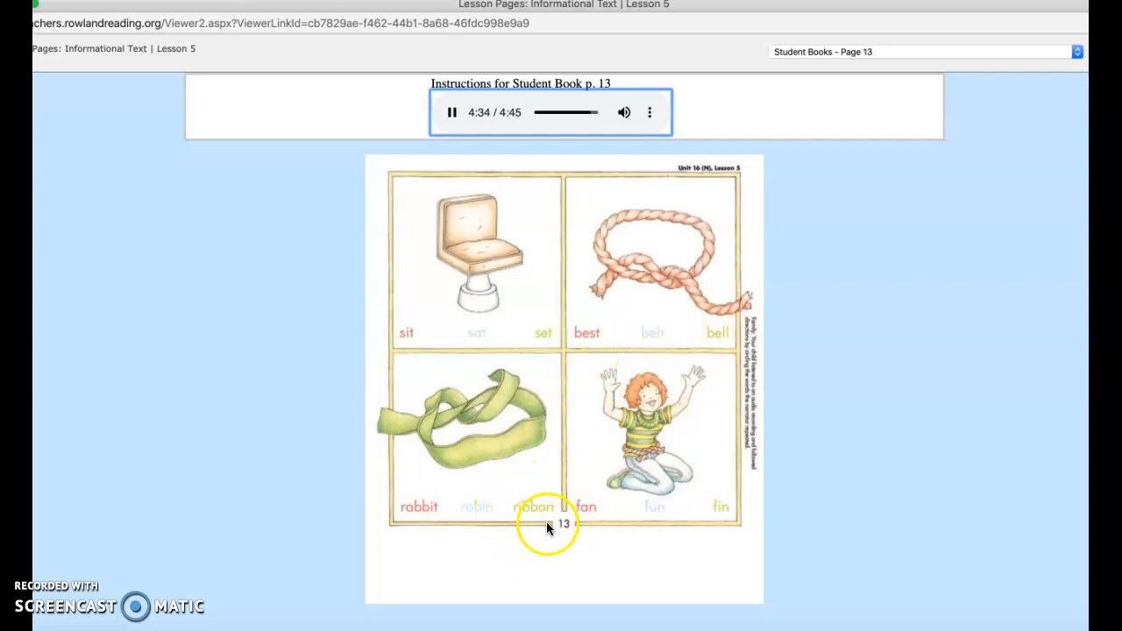
pyautogui.moveTo(684, 516)
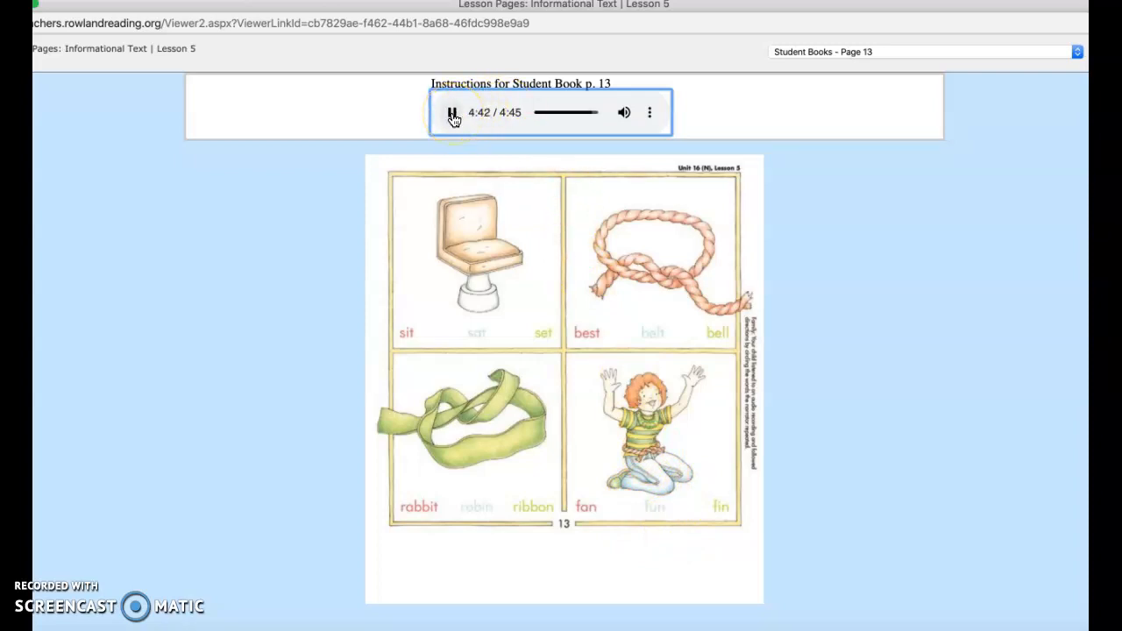
pyautogui.click(453, 112)
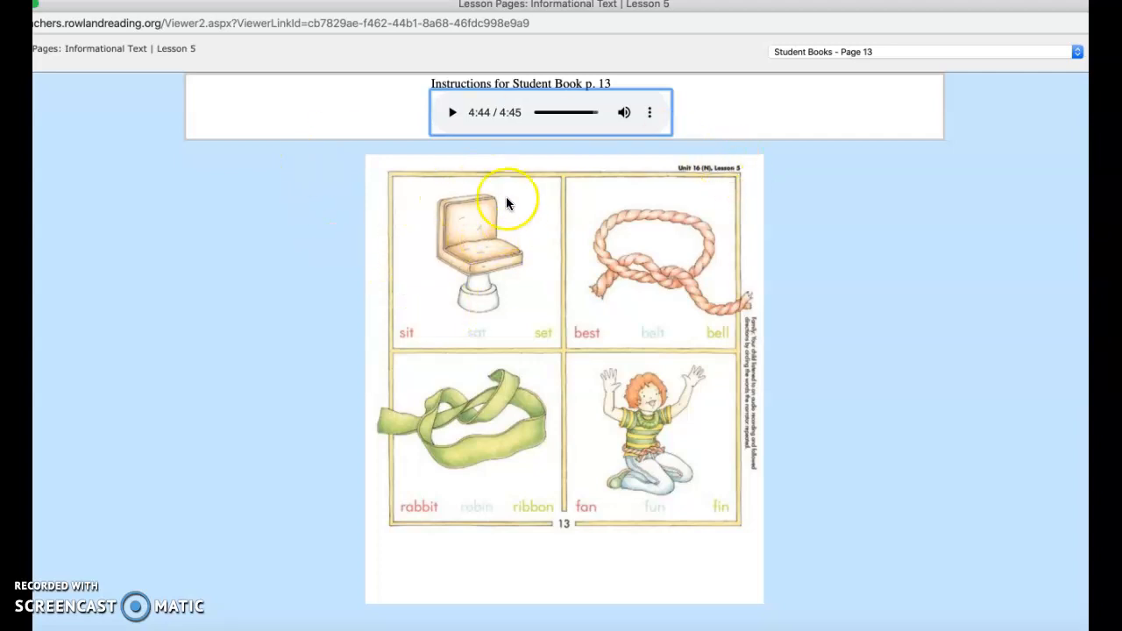
pyautogui.moveTo(482, 263)
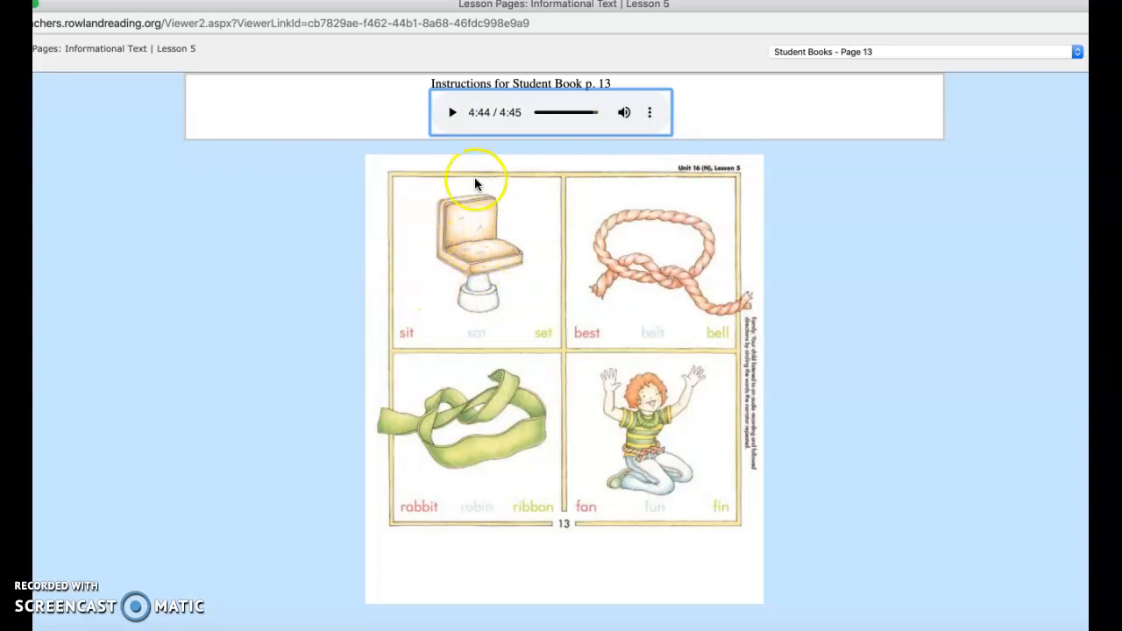
pyautogui.moveTo(658, 224)
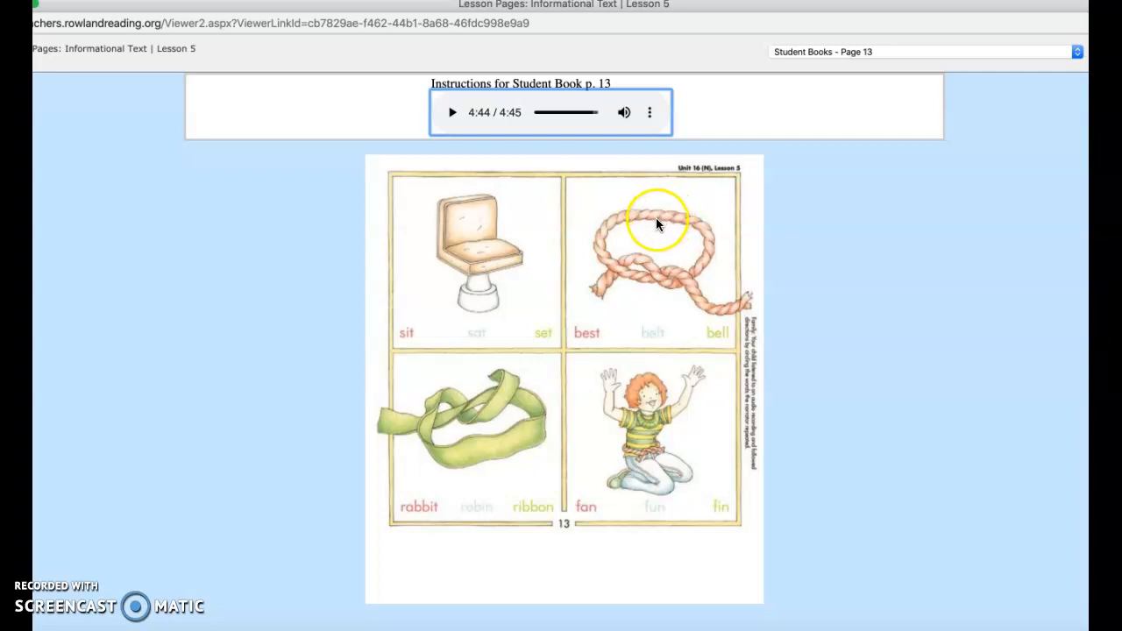
pyautogui.moveTo(726, 197)
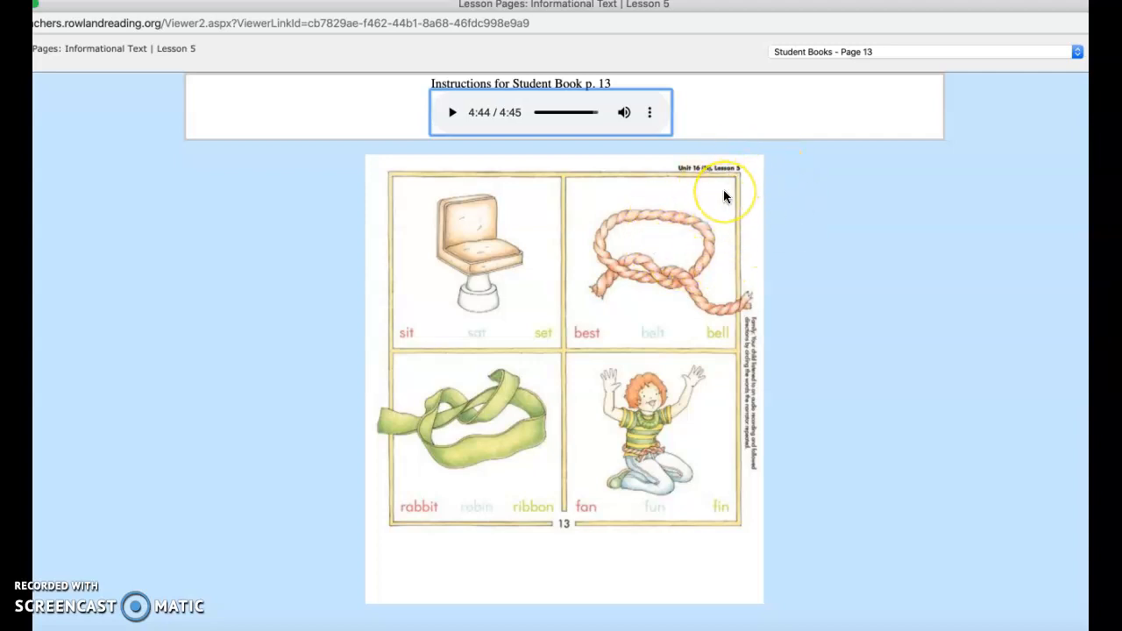
pyautogui.moveTo(481, 419)
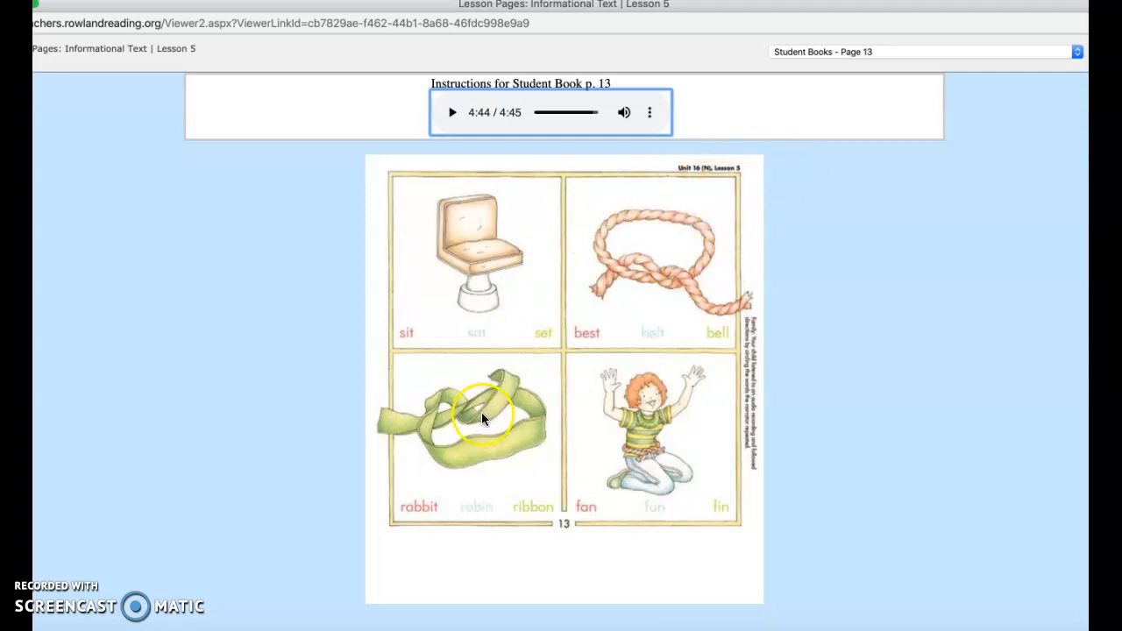
pyautogui.moveTo(527, 390)
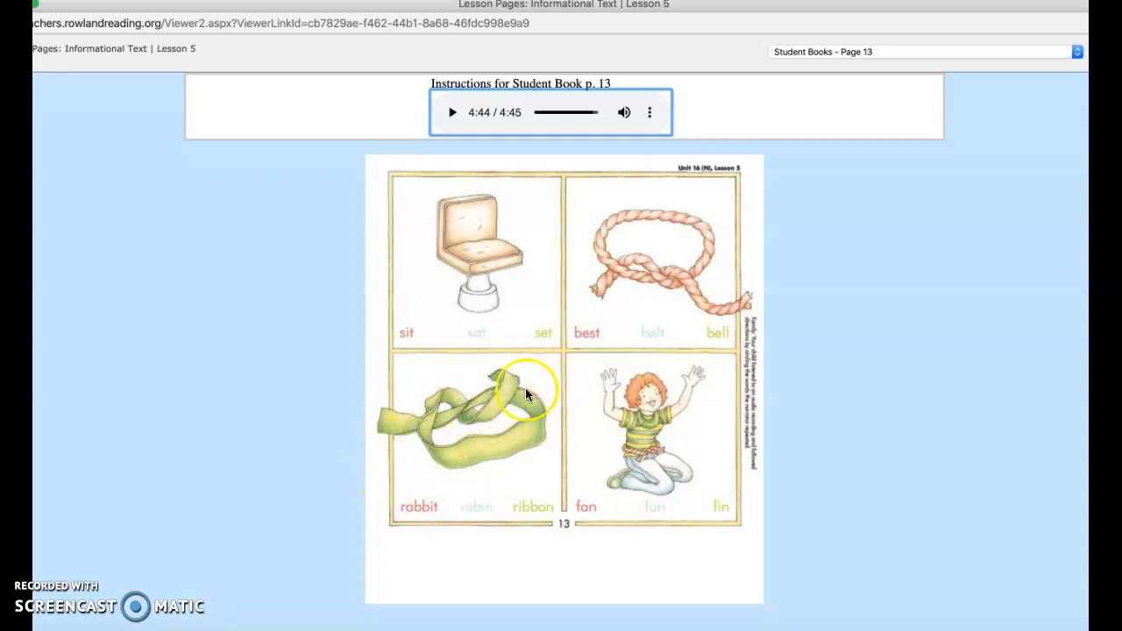
pyautogui.moveTo(488, 404)
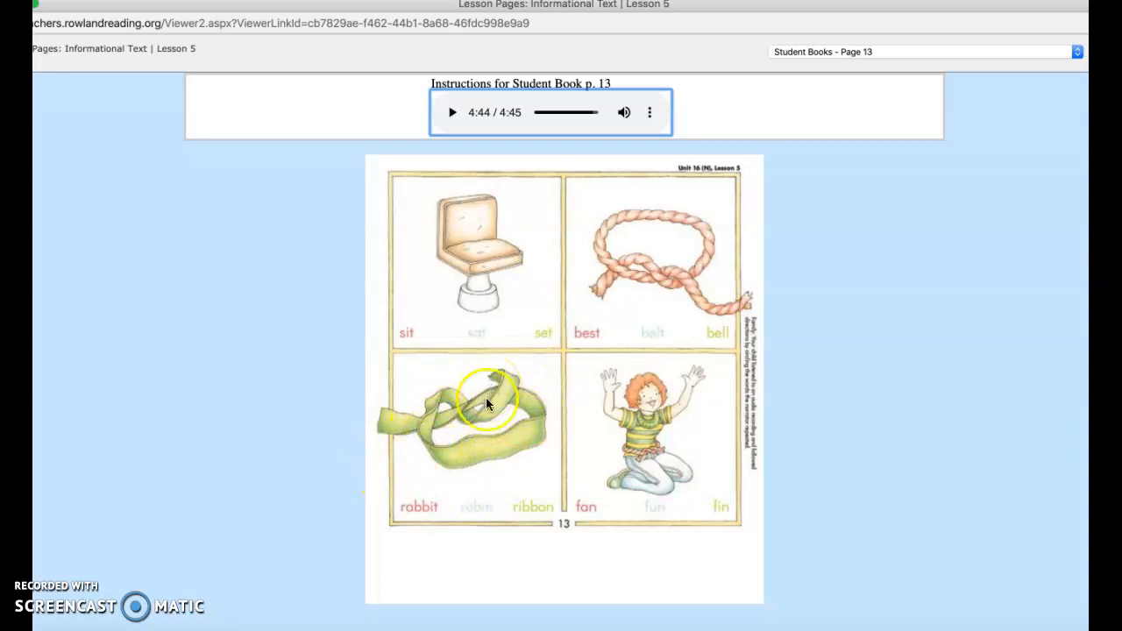
pyautogui.moveTo(526, 442)
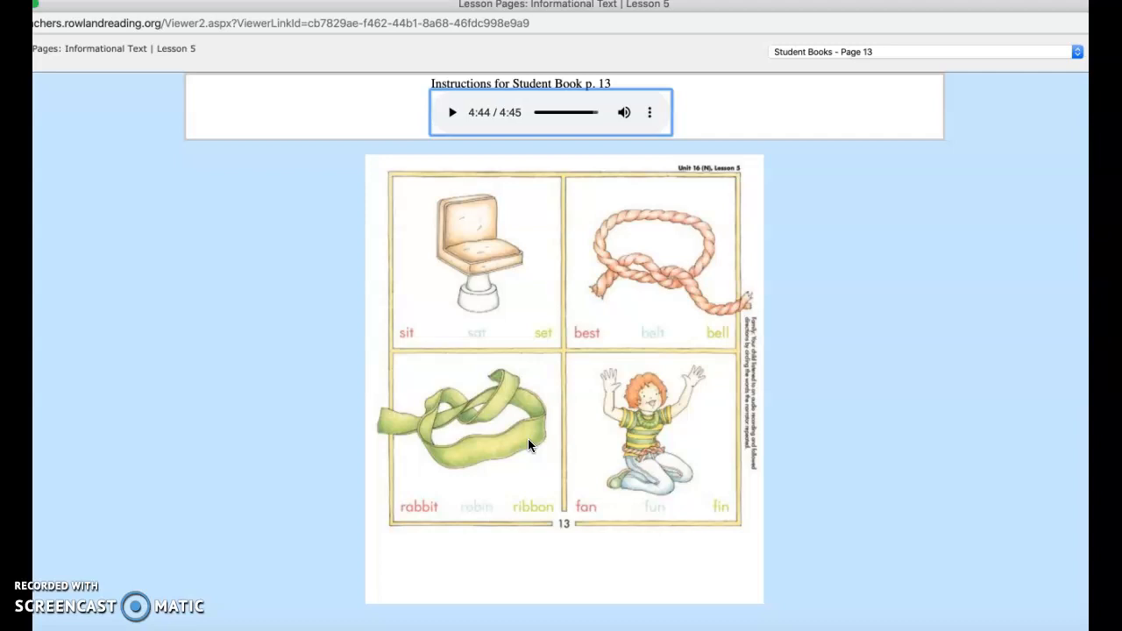
pyautogui.moveTo(119, 585)
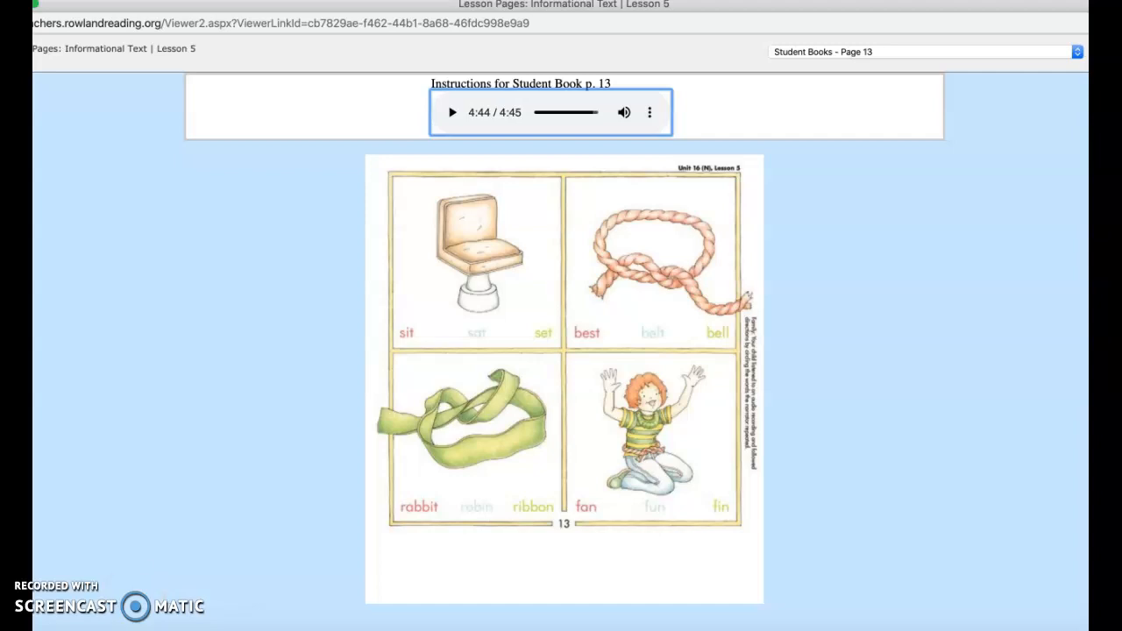
pyautogui.moveTo(61, 600)
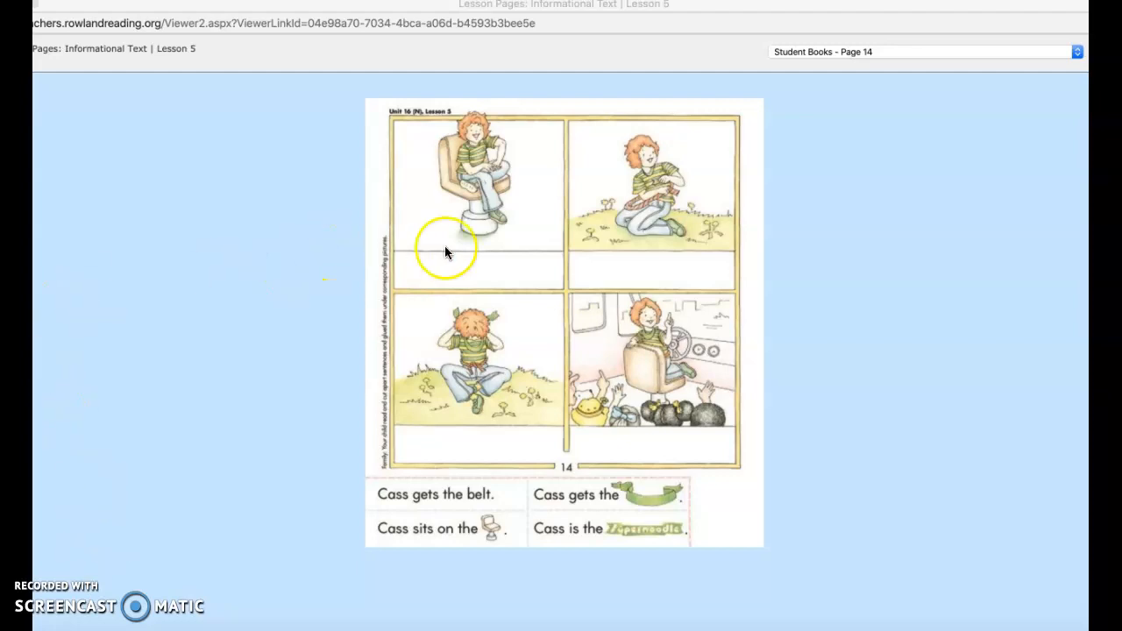
pyautogui.moveTo(507, 143)
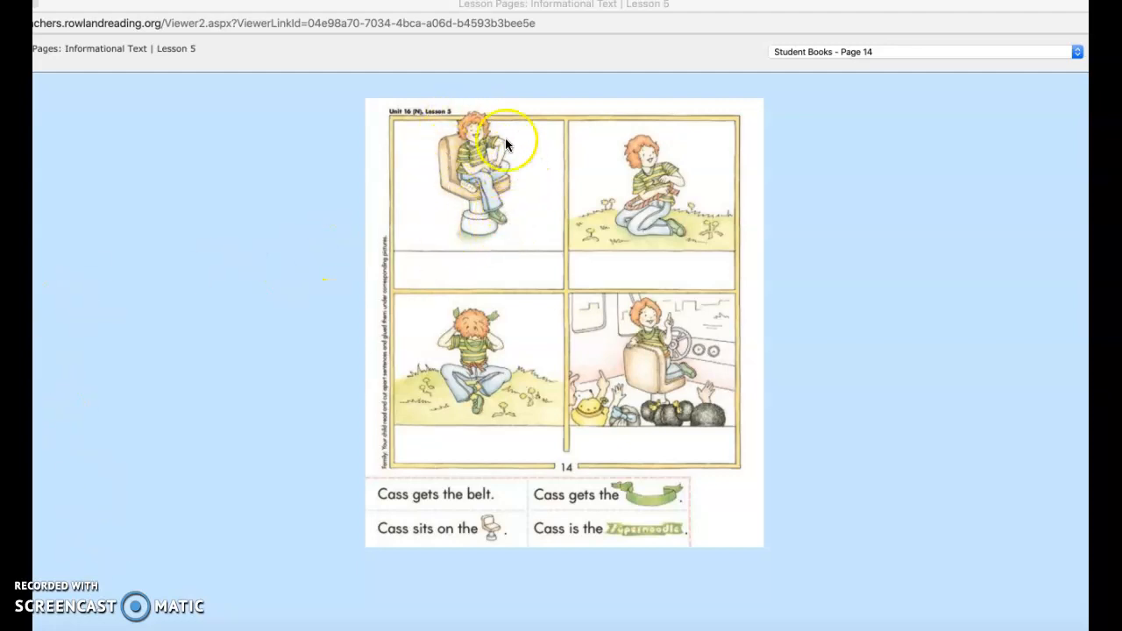
pyautogui.moveTo(525, 207)
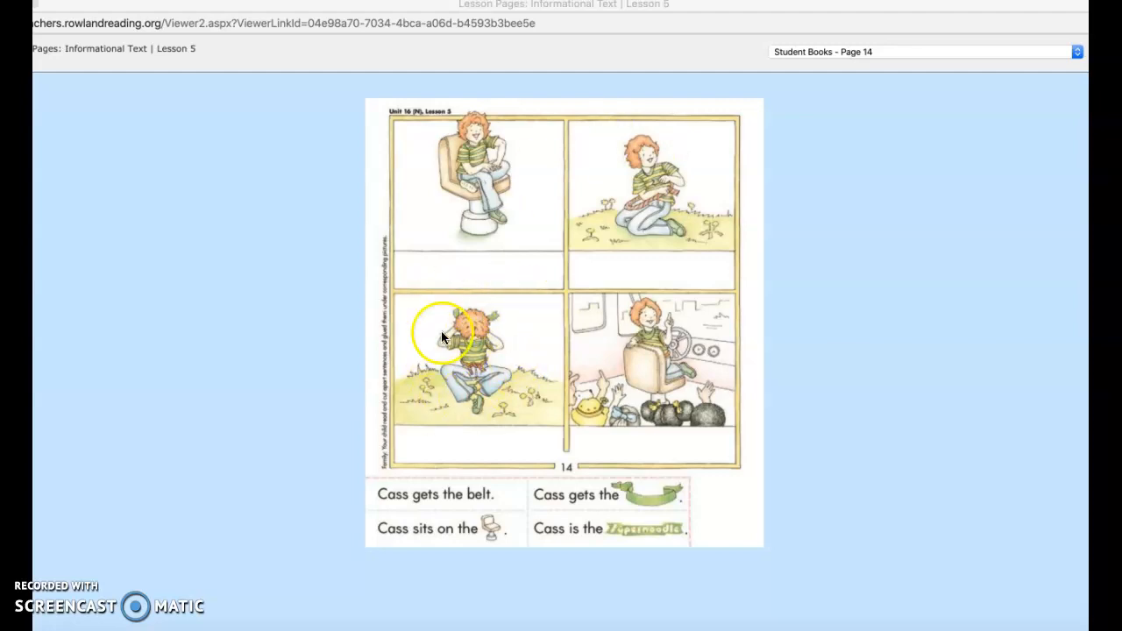
pyautogui.moveTo(481, 302)
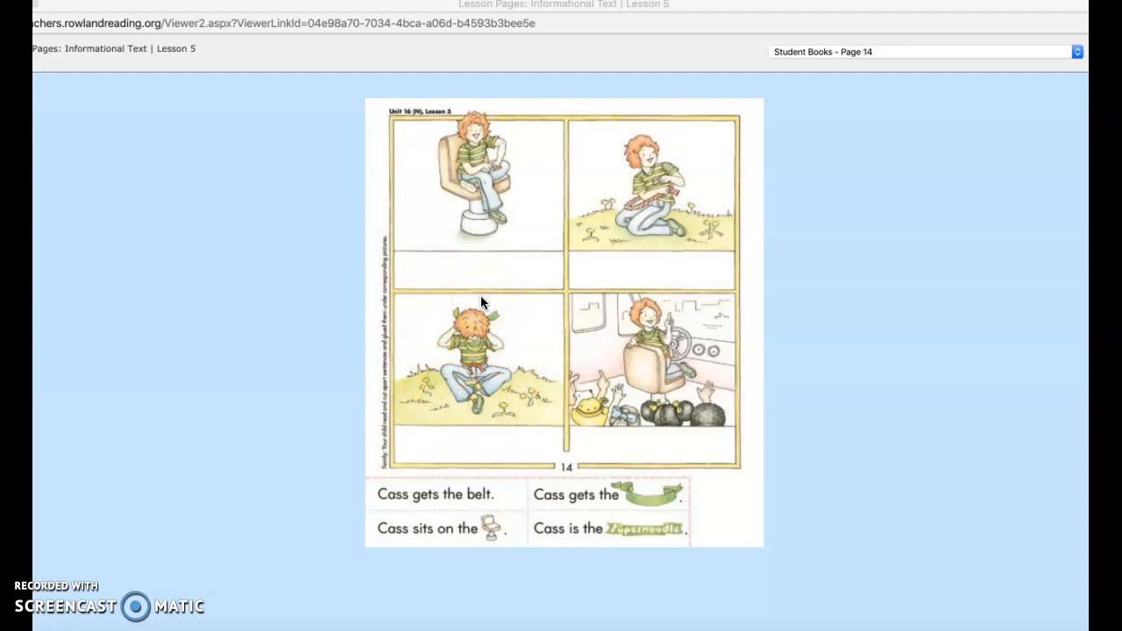
# Go to Student Book page 14 with the four Cass pictures and cut-and-match sentences
pyautogui.click(473, 336)
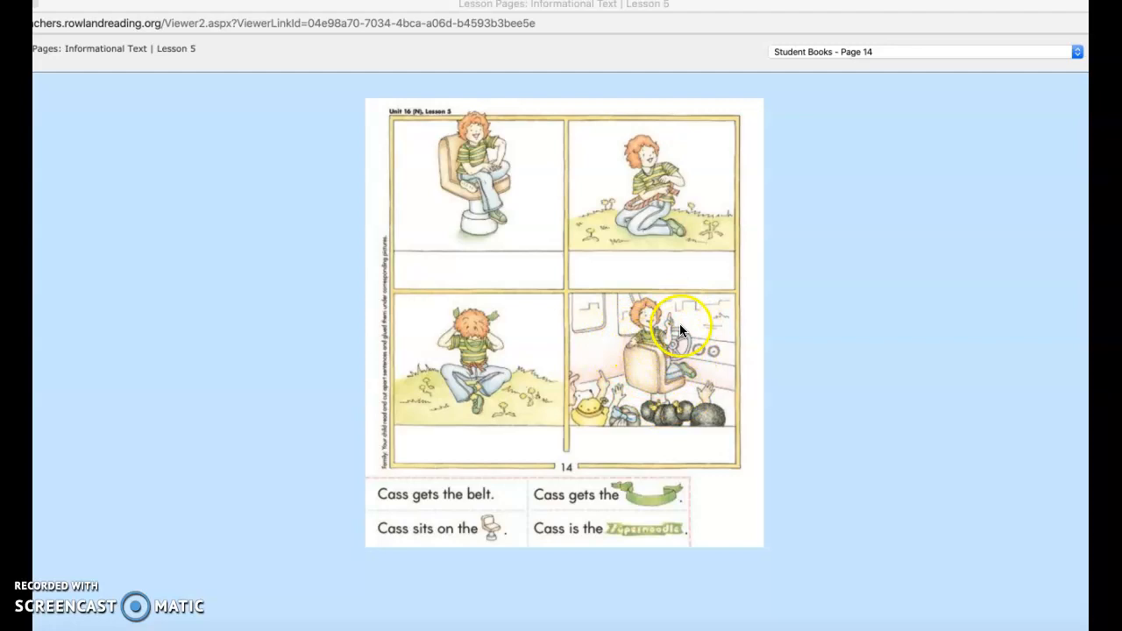
pyautogui.moveTo(711, 337)
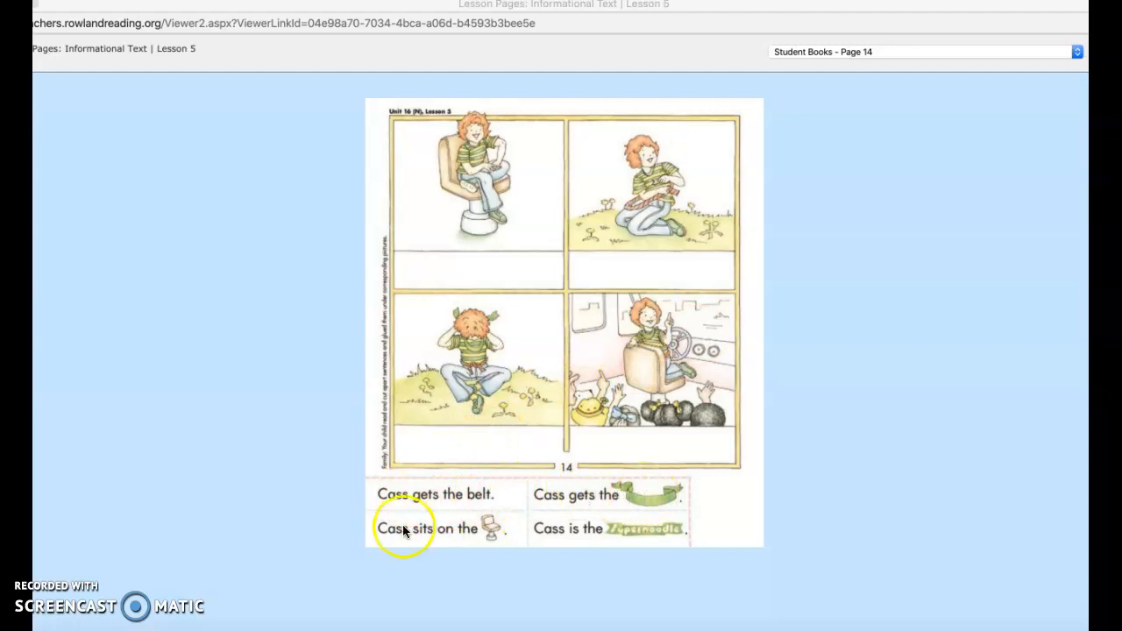
pyautogui.moveTo(670, 542)
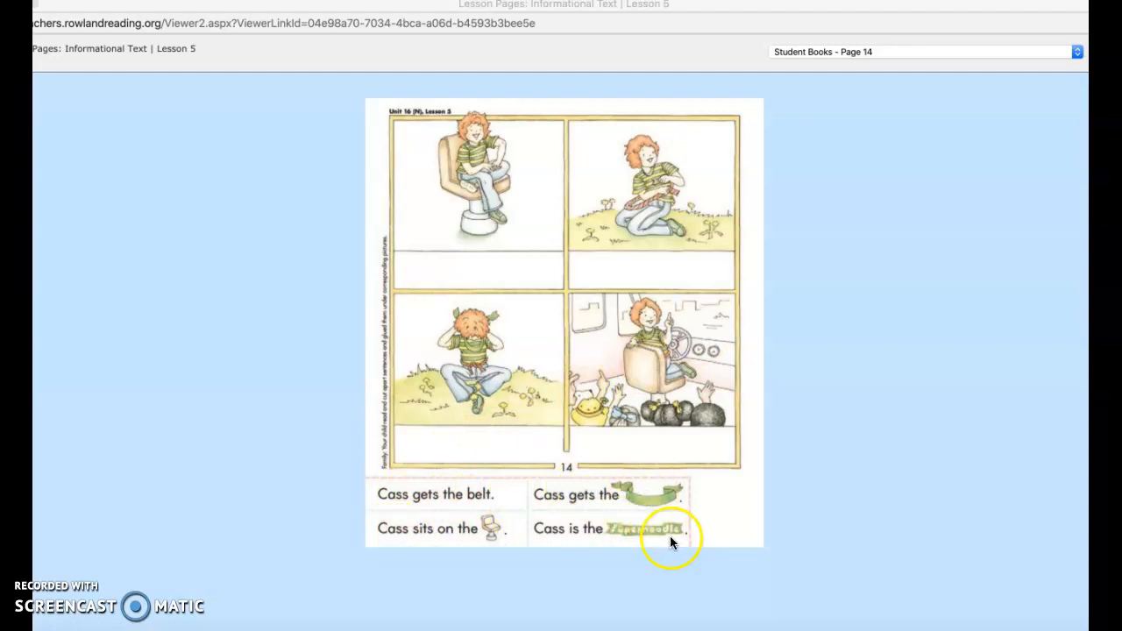
pyautogui.moveTo(686, 555)
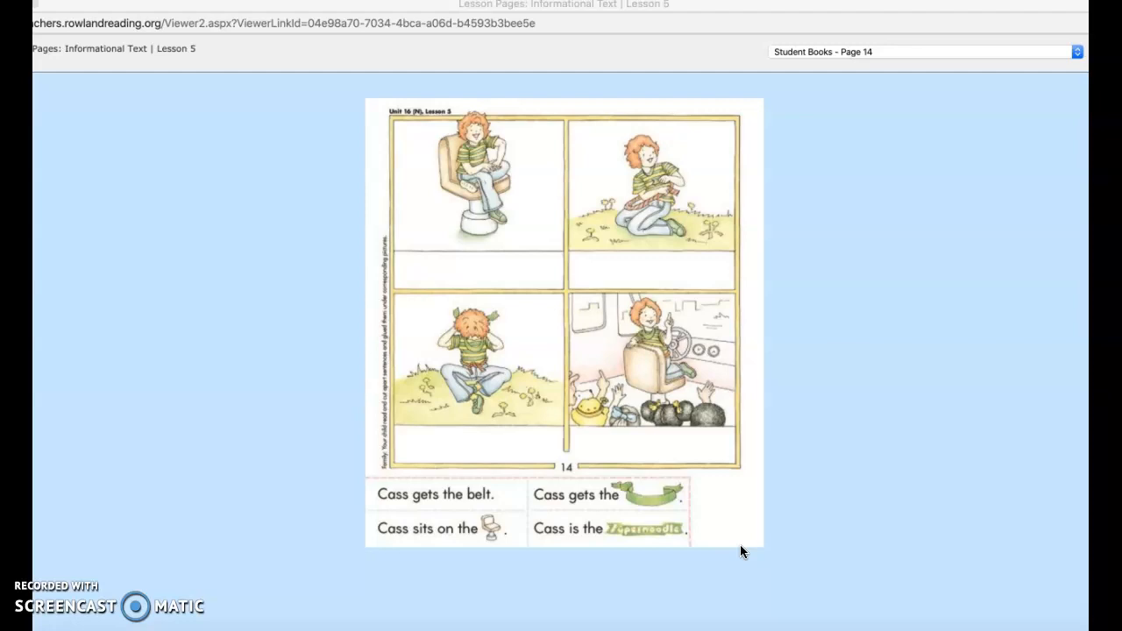
pyautogui.moveTo(691, 547)
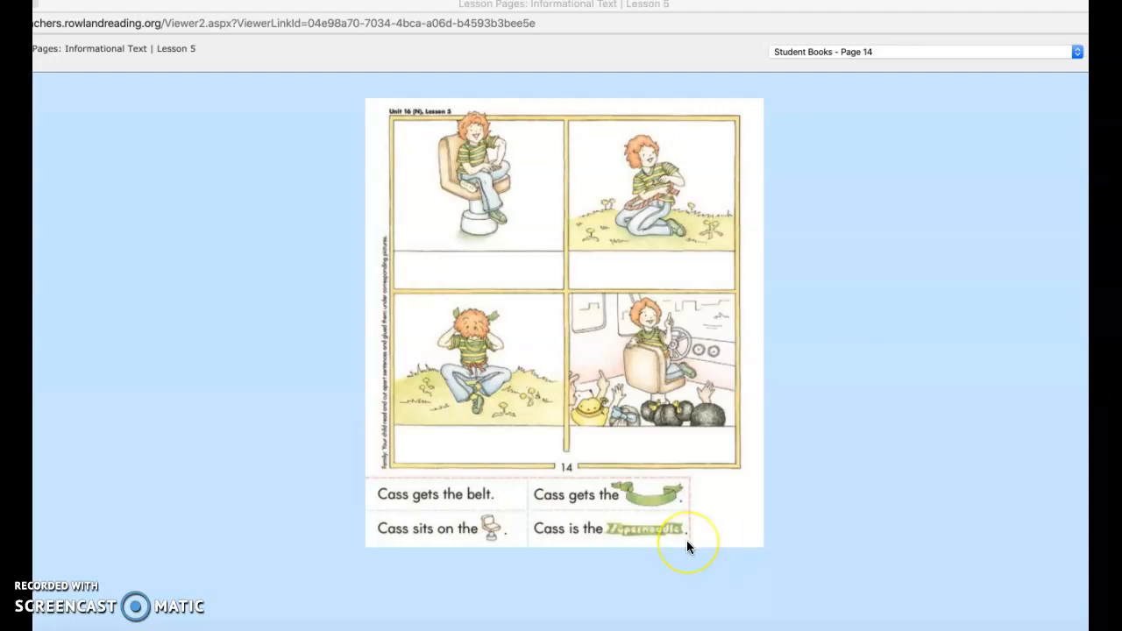
pyautogui.moveTo(688, 484)
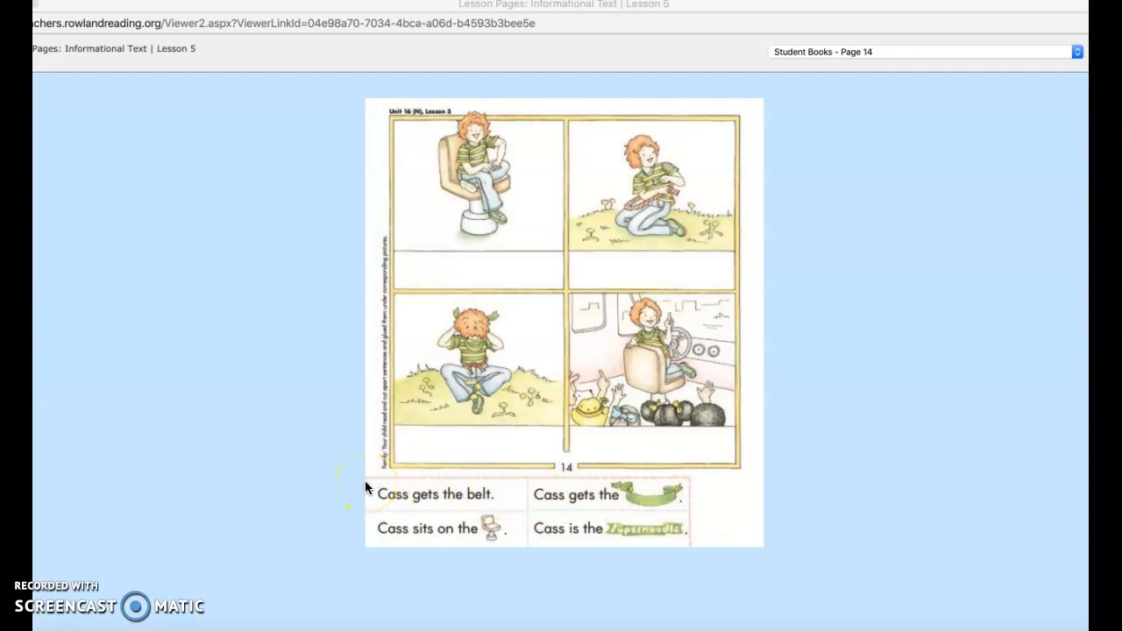
pyautogui.moveTo(693, 544)
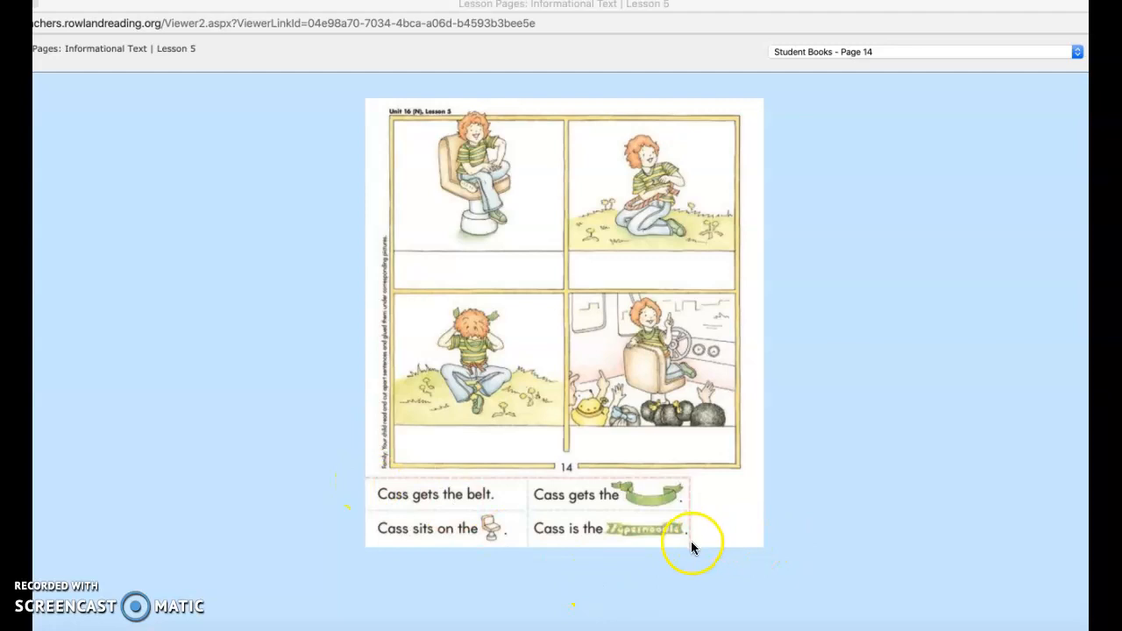
pyautogui.moveTo(640, 482)
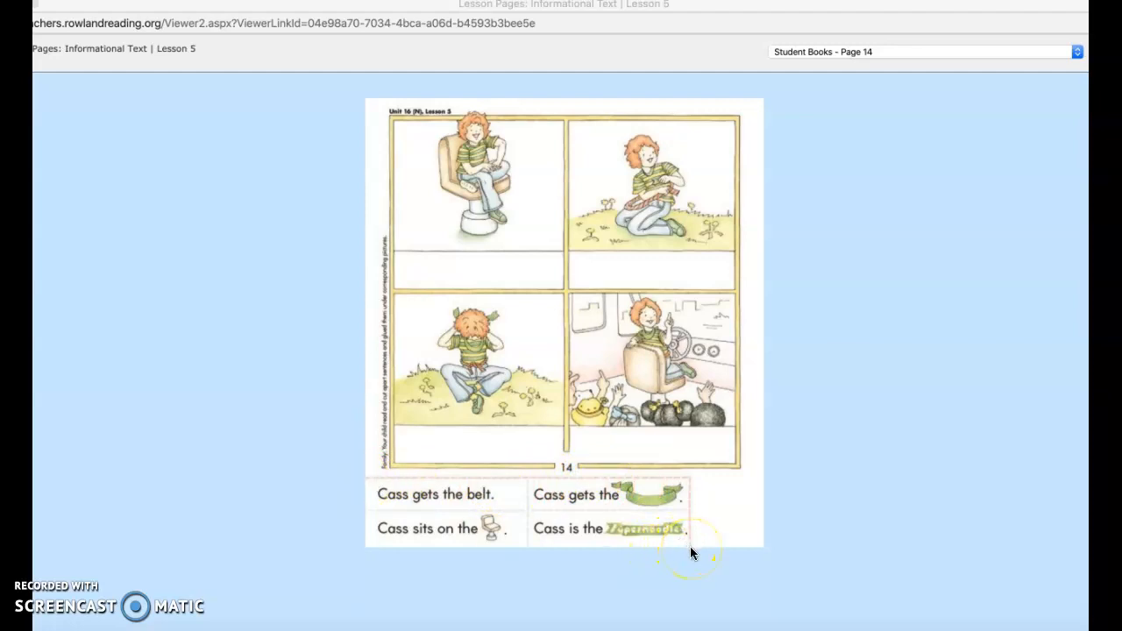
pyautogui.moveTo(688, 484)
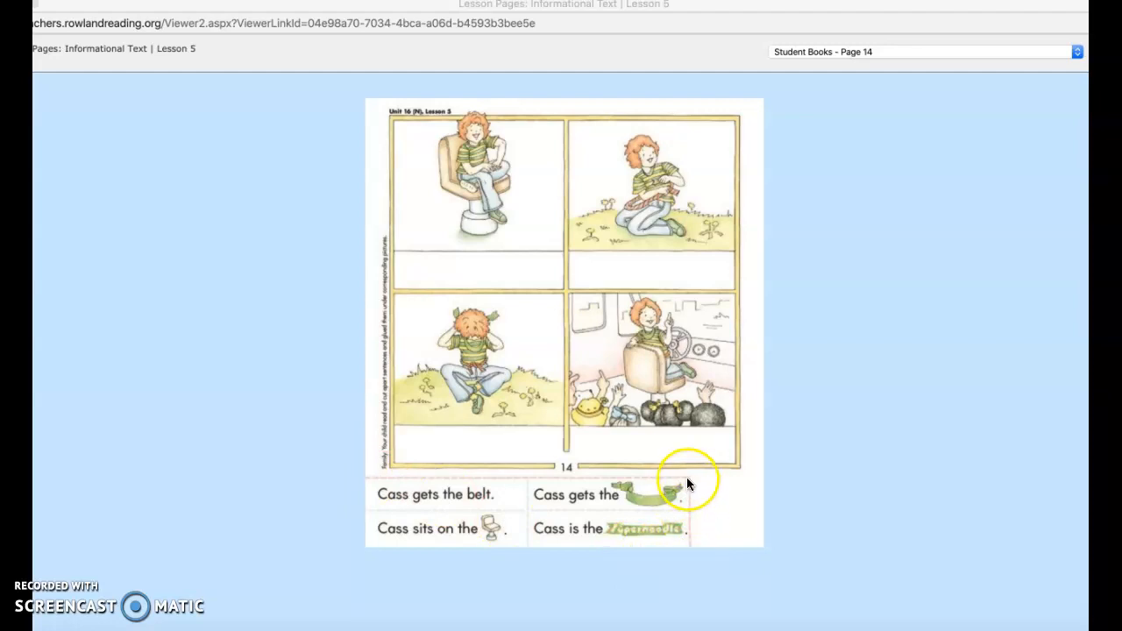
pyautogui.moveTo(349, 498)
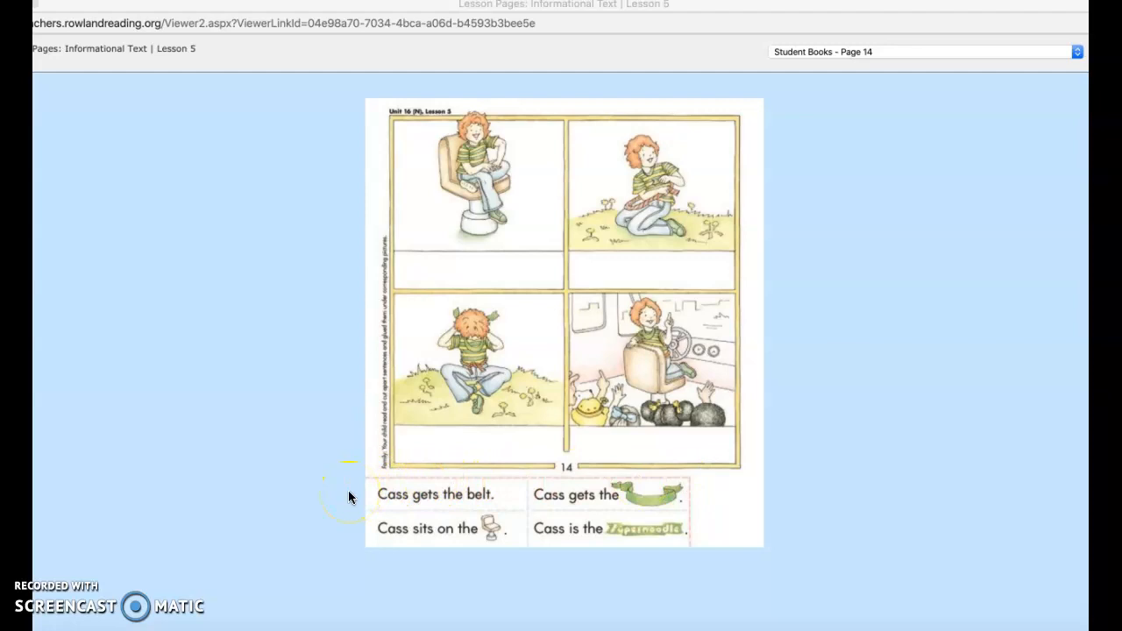
pyautogui.click(349, 498)
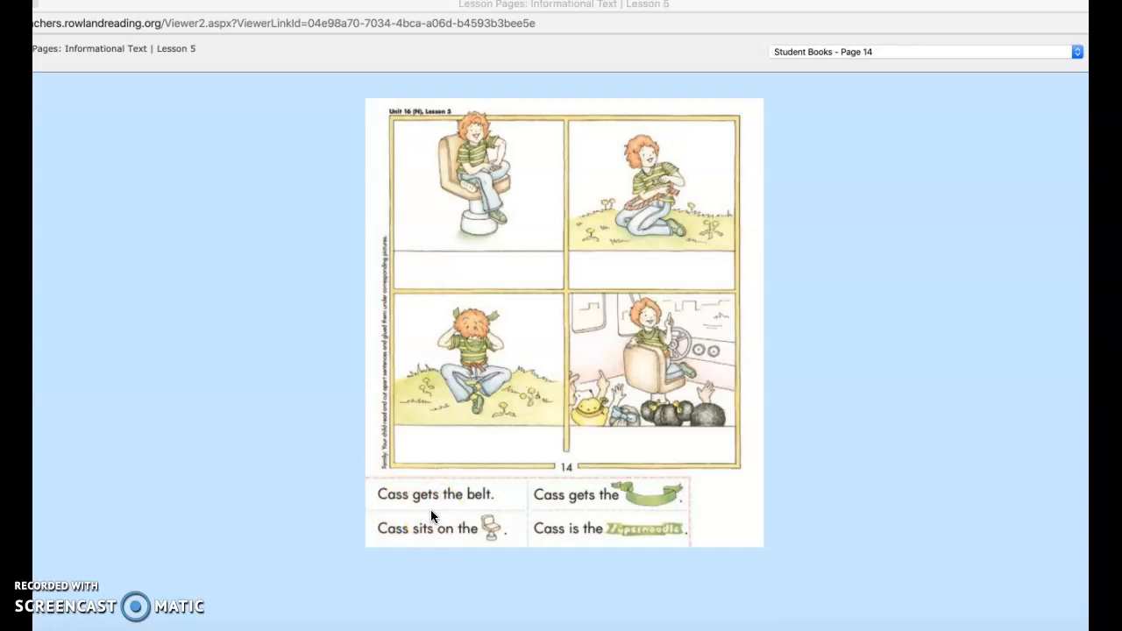
pyautogui.moveTo(529, 507)
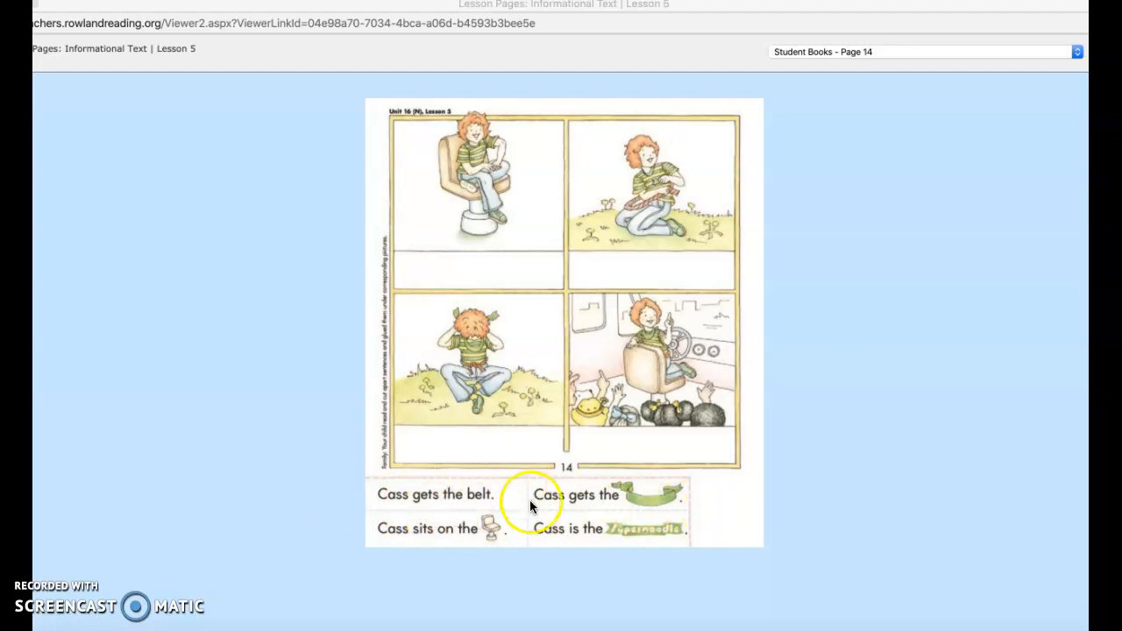
pyautogui.moveTo(530, 575)
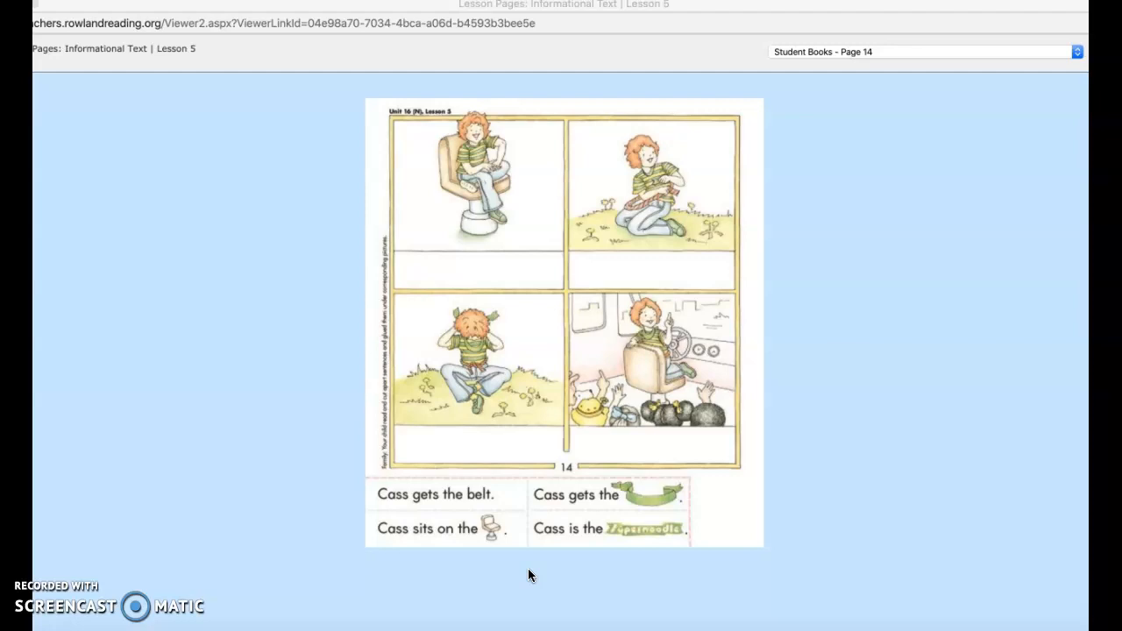
pyautogui.moveTo(658, 287)
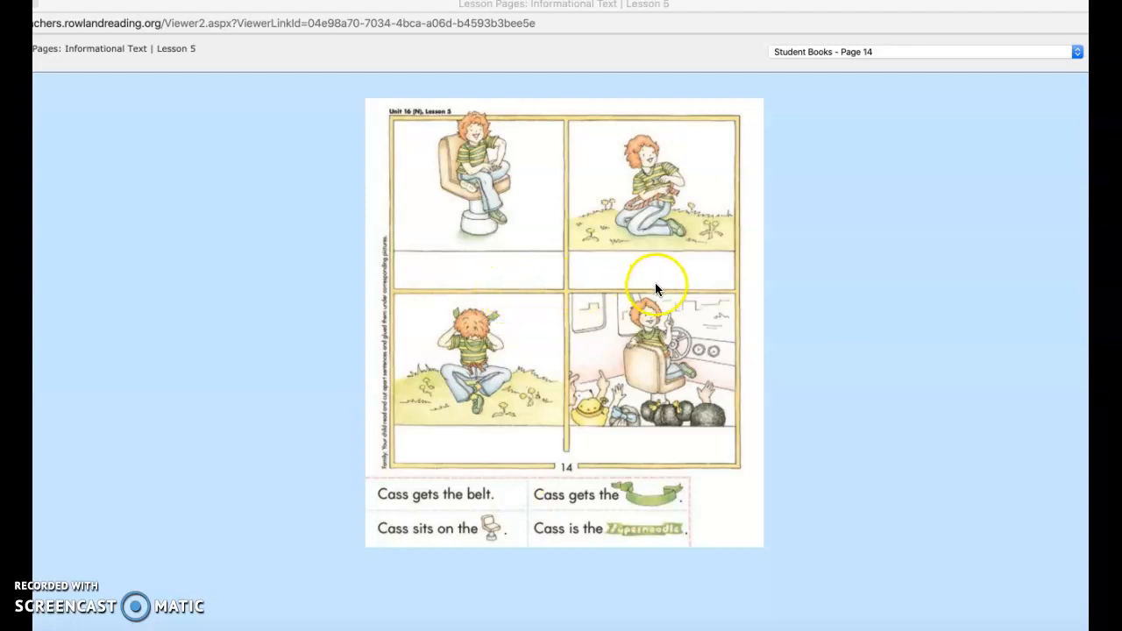
pyautogui.moveTo(877, 525)
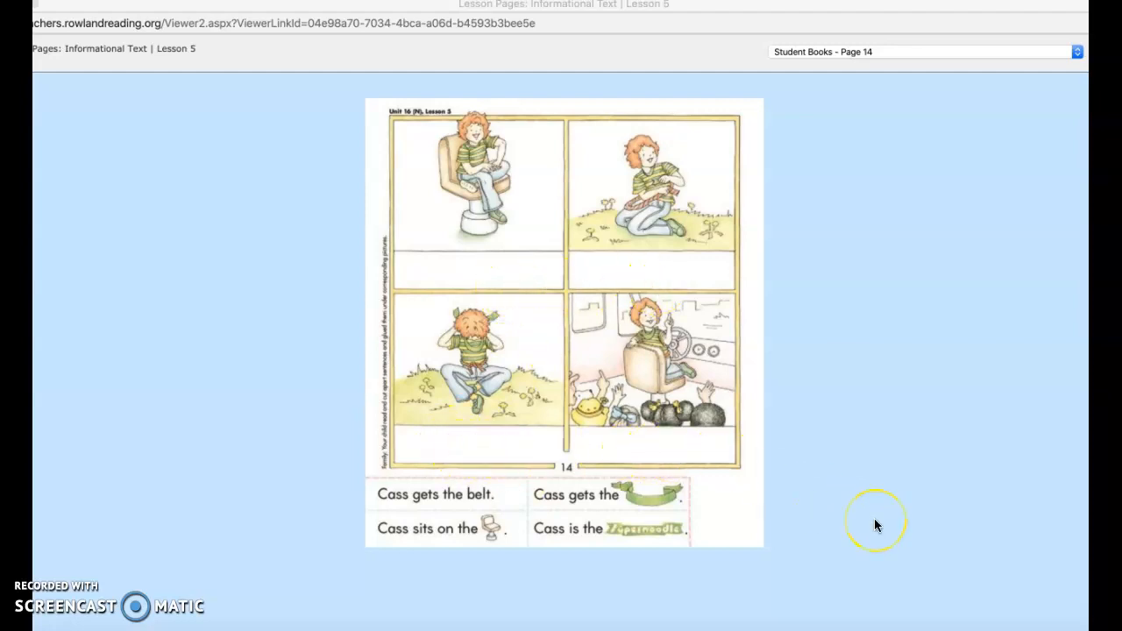
pyautogui.moveTo(718, 494)
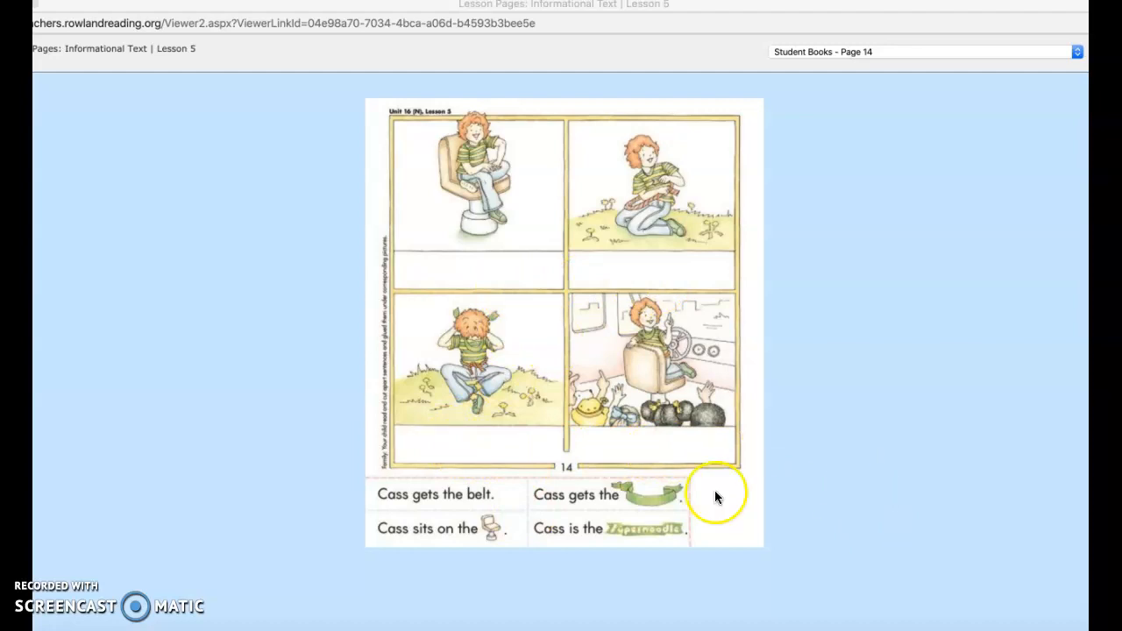
pyautogui.moveTo(656, 502)
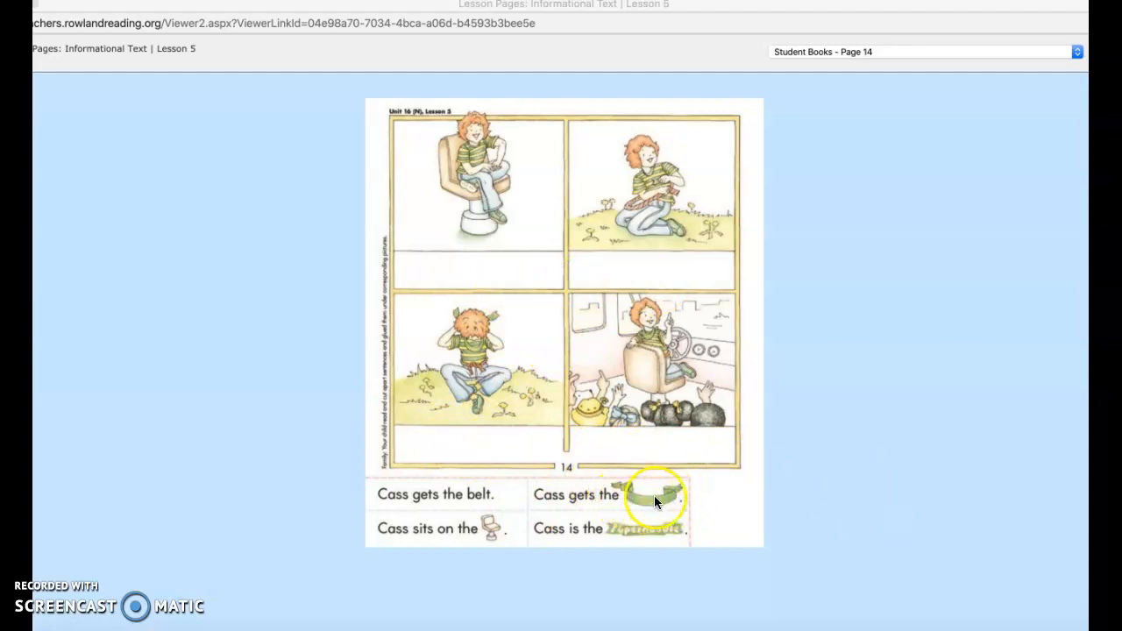
pyautogui.moveTo(489, 533)
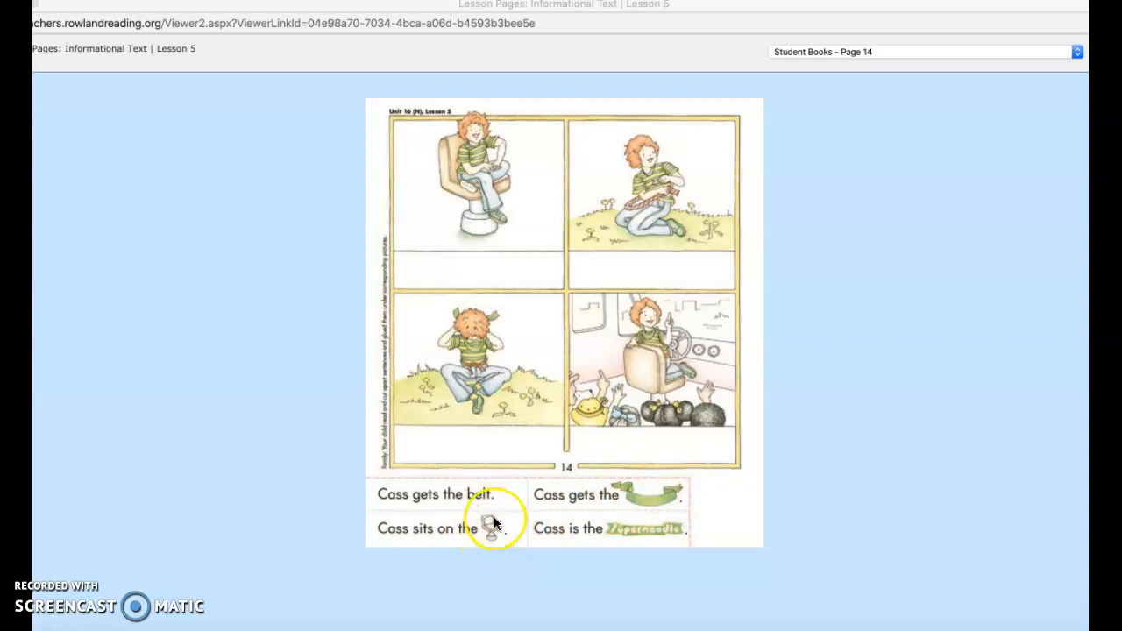
pyautogui.moveTo(630, 542)
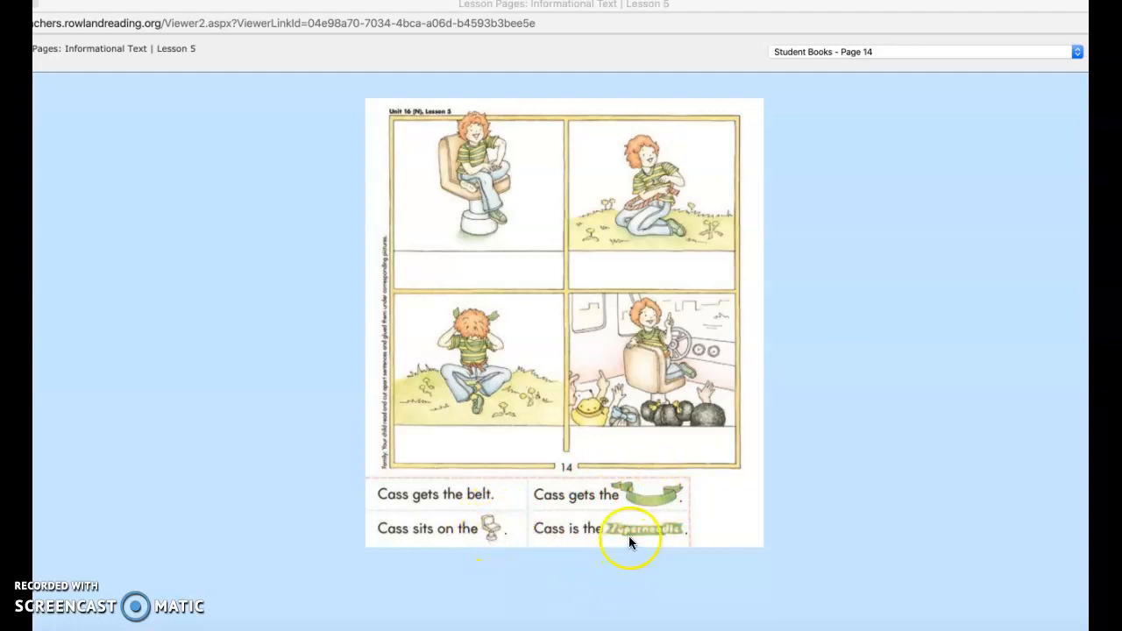
pyautogui.moveTo(668, 537)
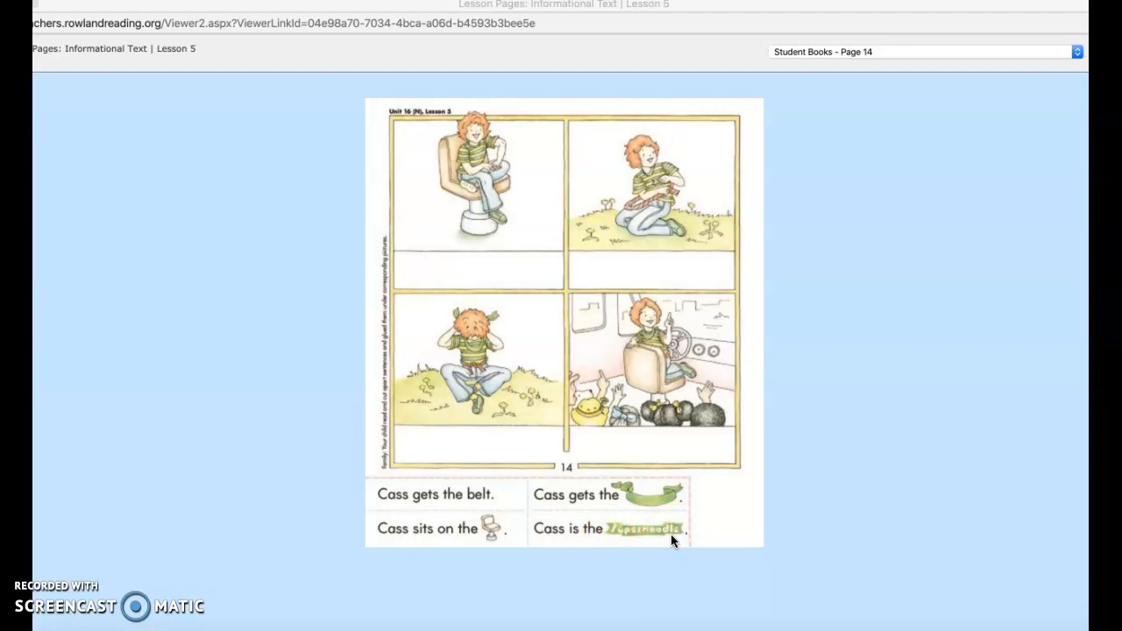
pyautogui.moveTo(393, 255)
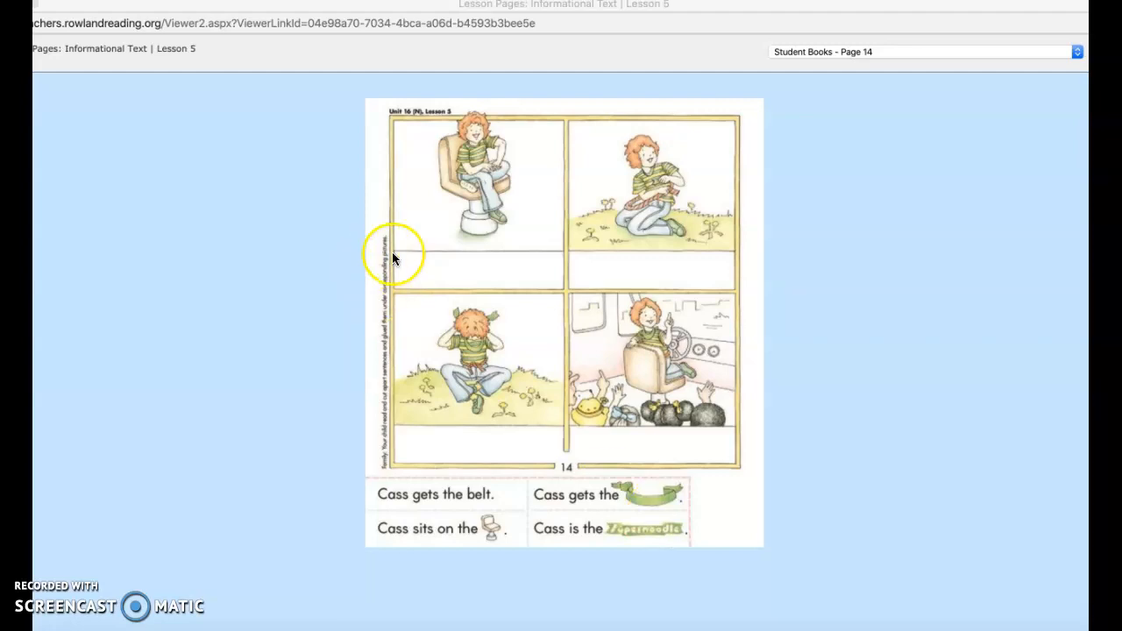
pyautogui.moveTo(702, 273)
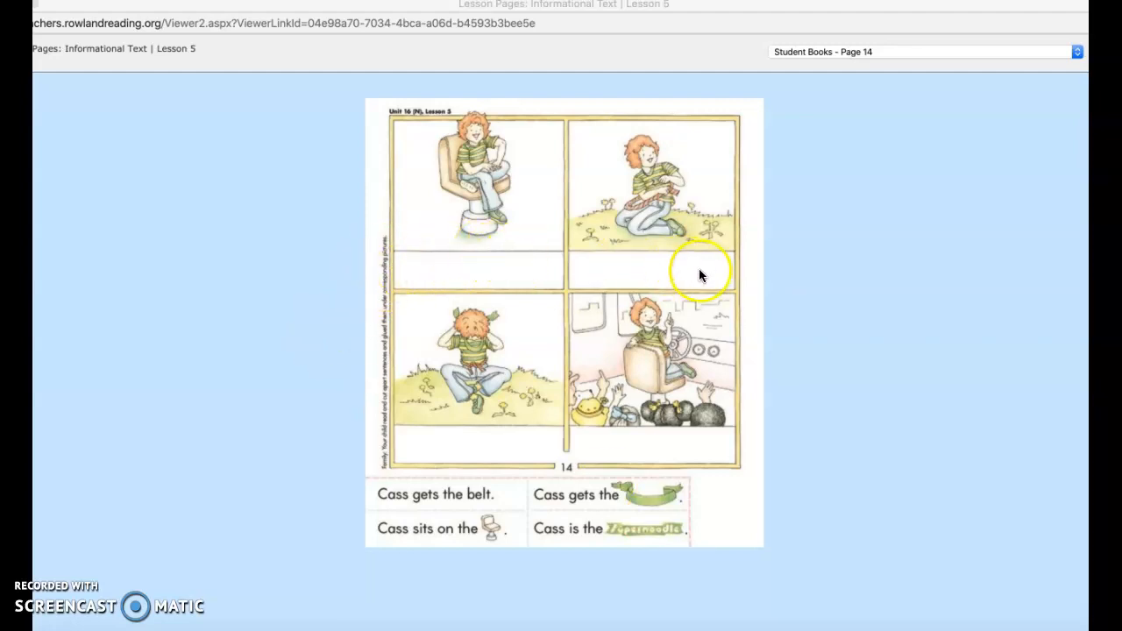
pyautogui.moveTo(640, 442)
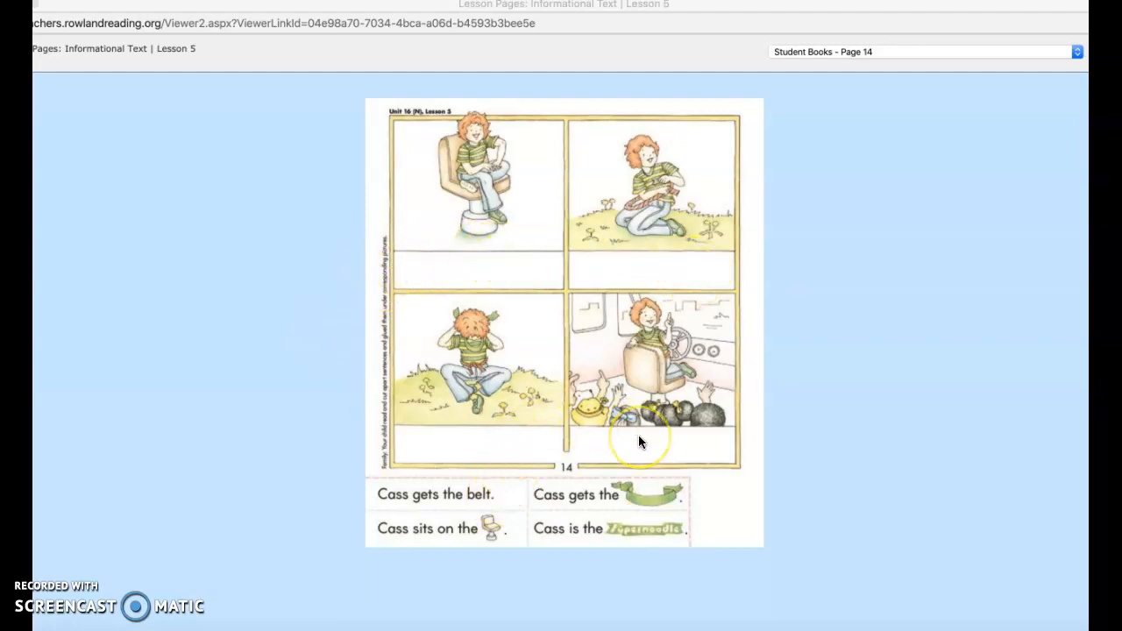